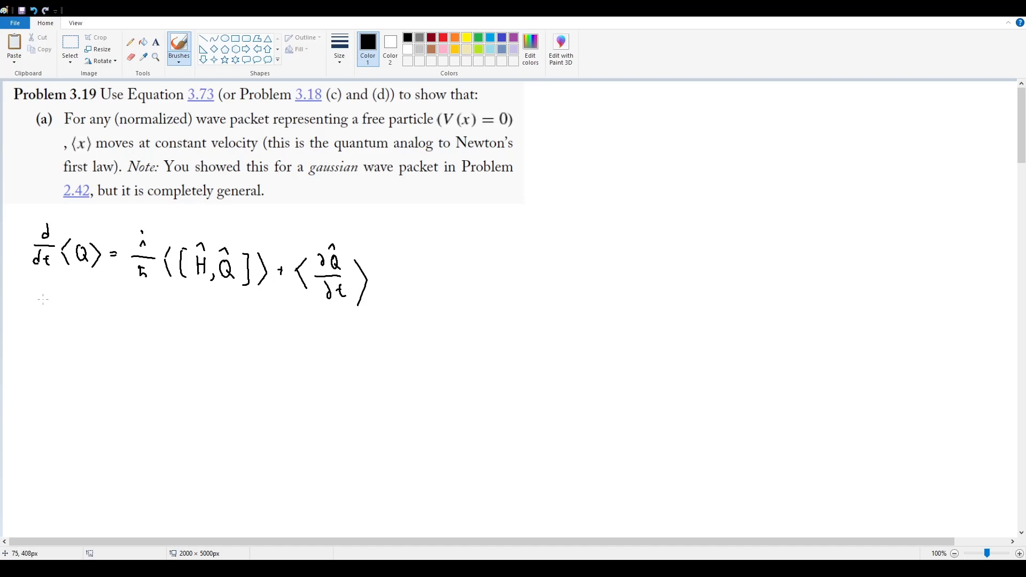
# Handwrite F = ma below the first equation
pyautogui.moveTo(24, 299); pyautogui.dragTo(342, 316)
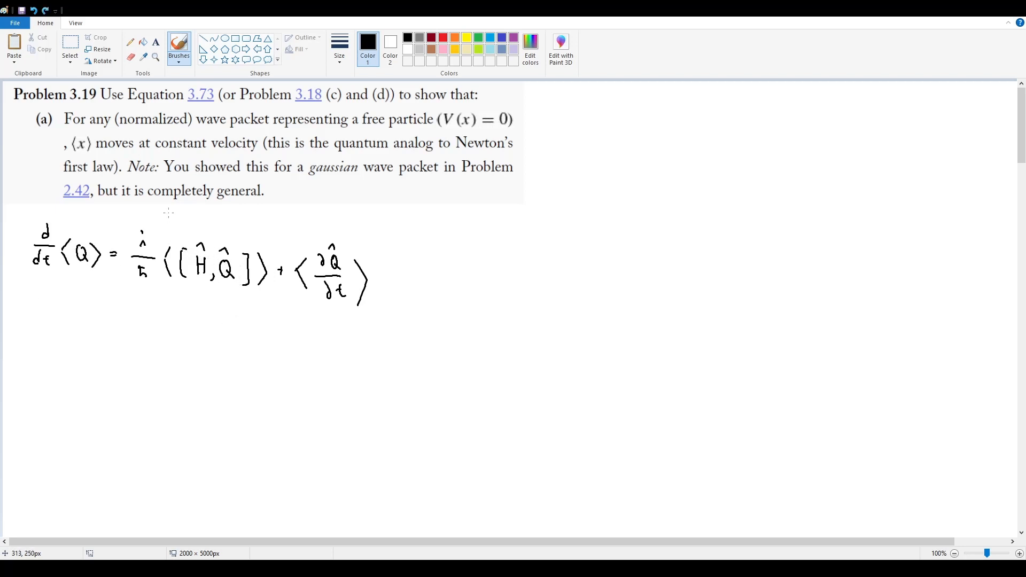
pyautogui.moveTo(160, 246)
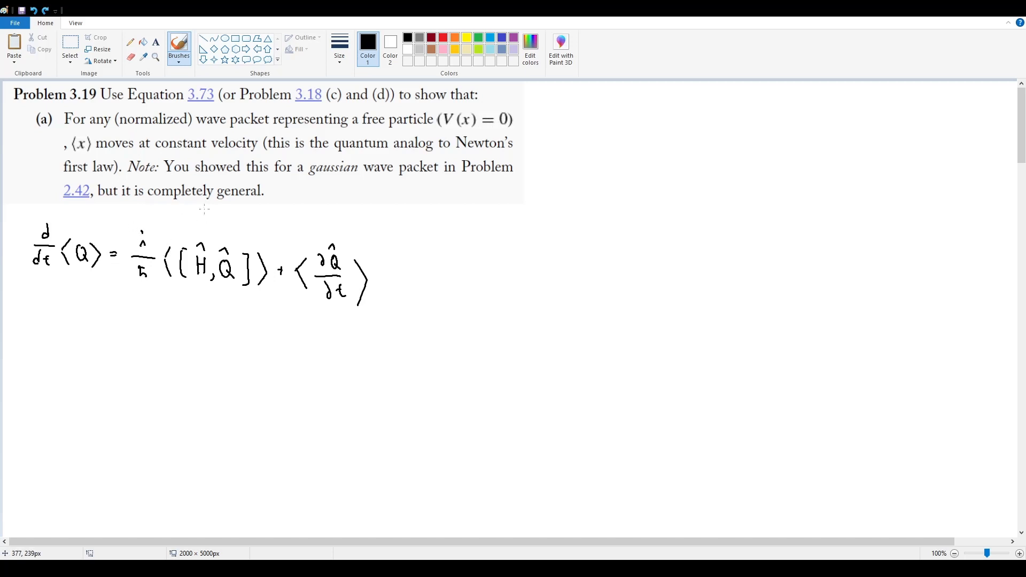
pyautogui.moveTo(208, 244)
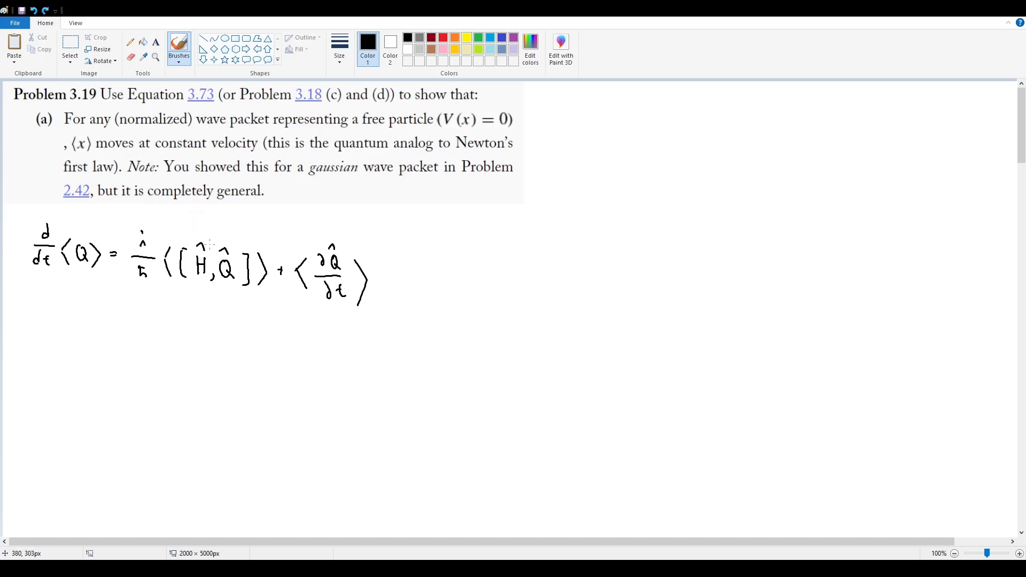
pyautogui.moveTo(456, 119)
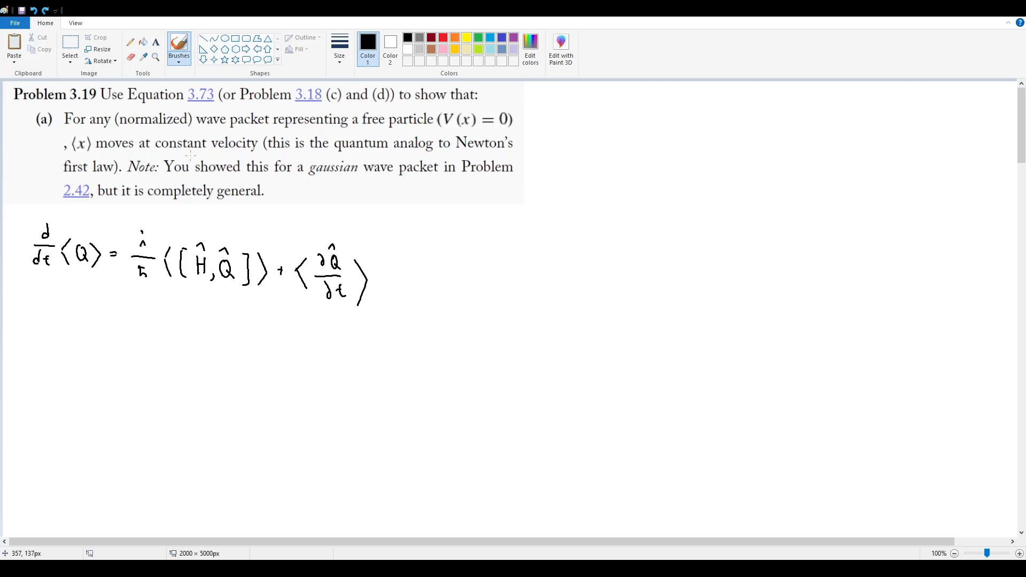
pyautogui.moveTo(213, 155)
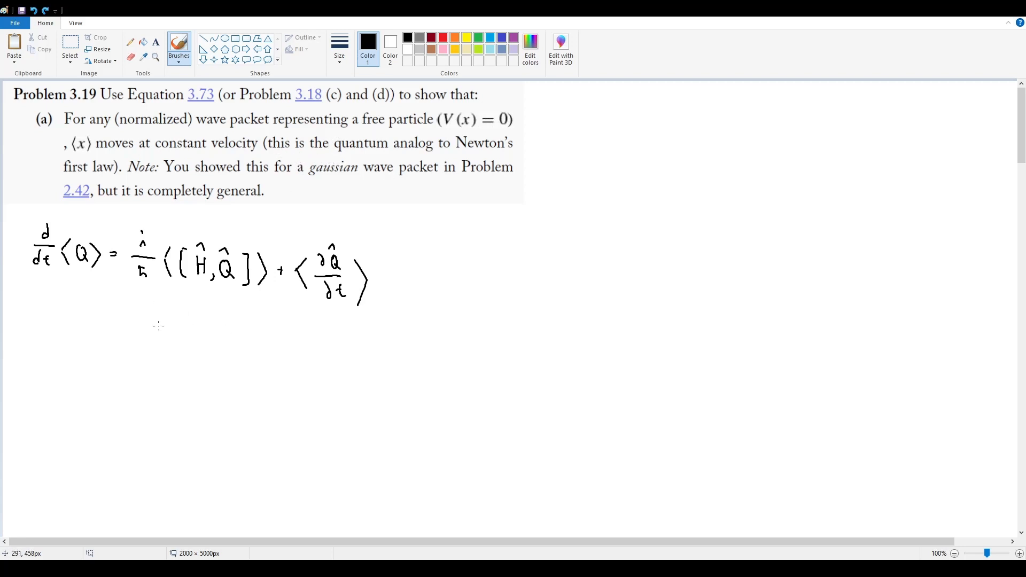
pyautogui.moveTo(105, 317); pyautogui.dragTo(91, 354)
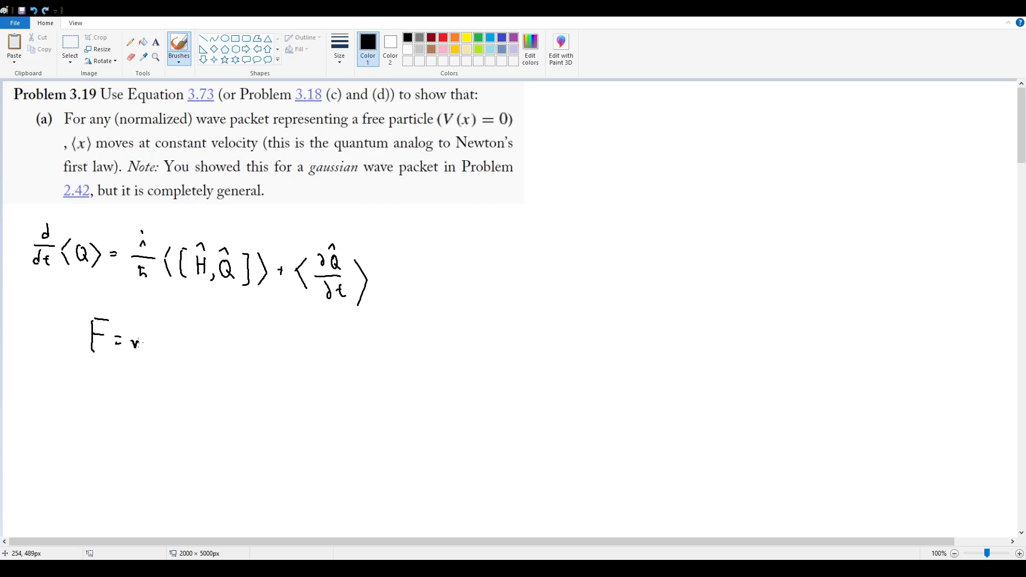
pyautogui.moveTo(131, 339); pyautogui.dragTo(166, 339)
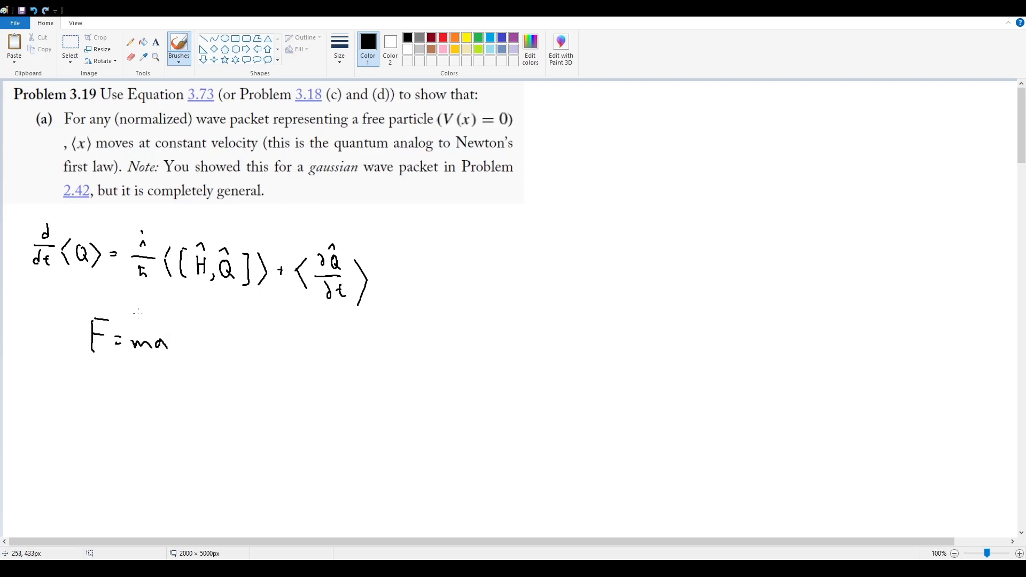
pyautogui.moveTo(135, 317)
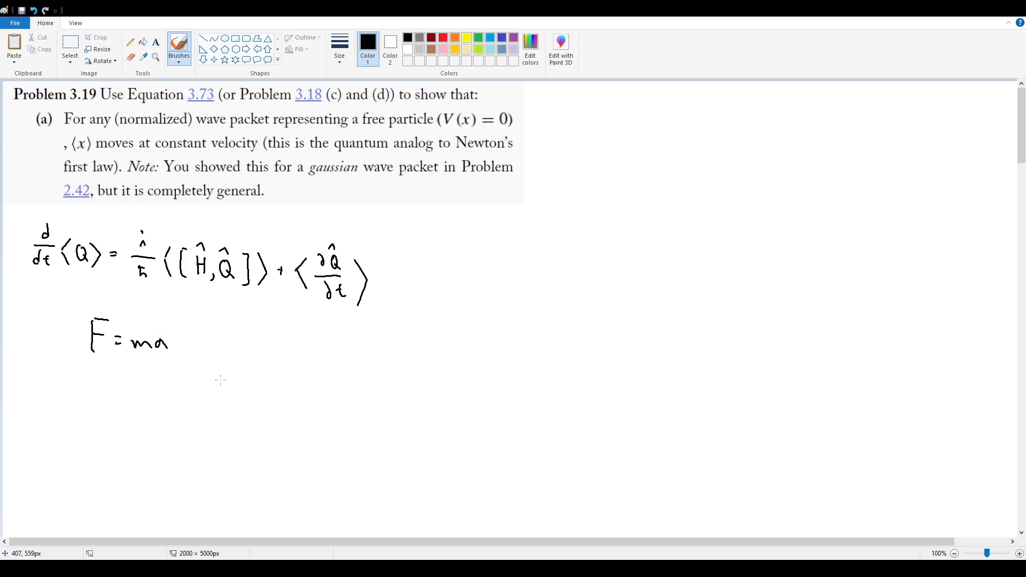
pyautogui.moveTo(269, 332)
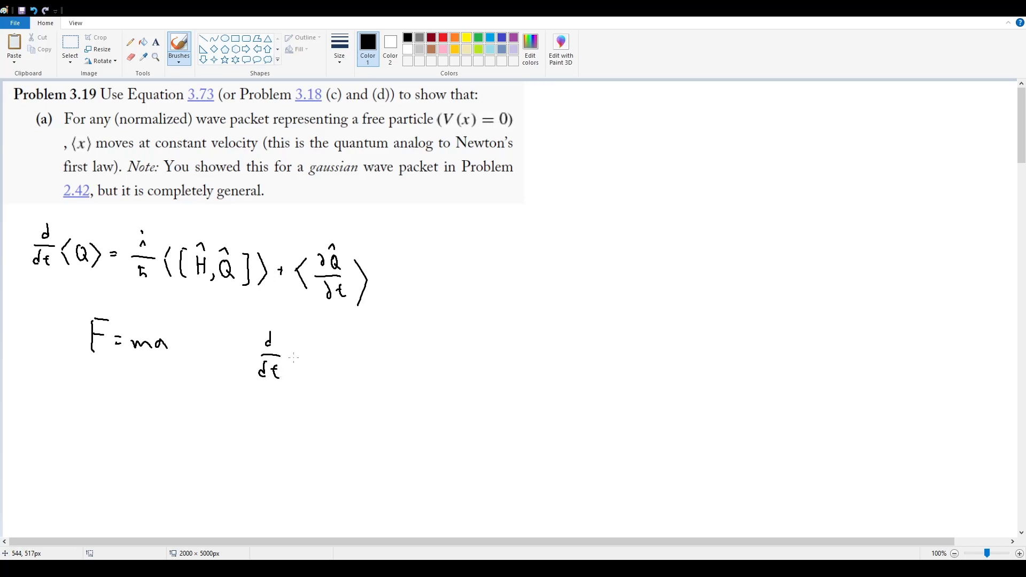
# Handwrite d/dt⟨p⟩ = ⟨−dV/dx⟩ and label it 'Problem 3.18'
pyautogui.moveTo(295, 360); pyautogui.dragTo(331, 364)
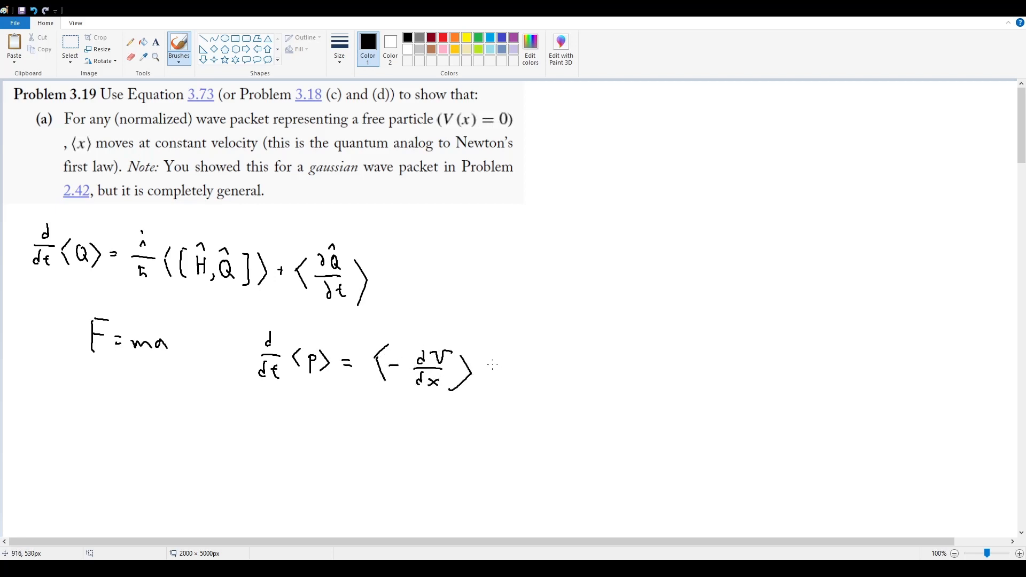
pyautogui.moveTo(498, 370); pyautogui.dragTo(540, 366)
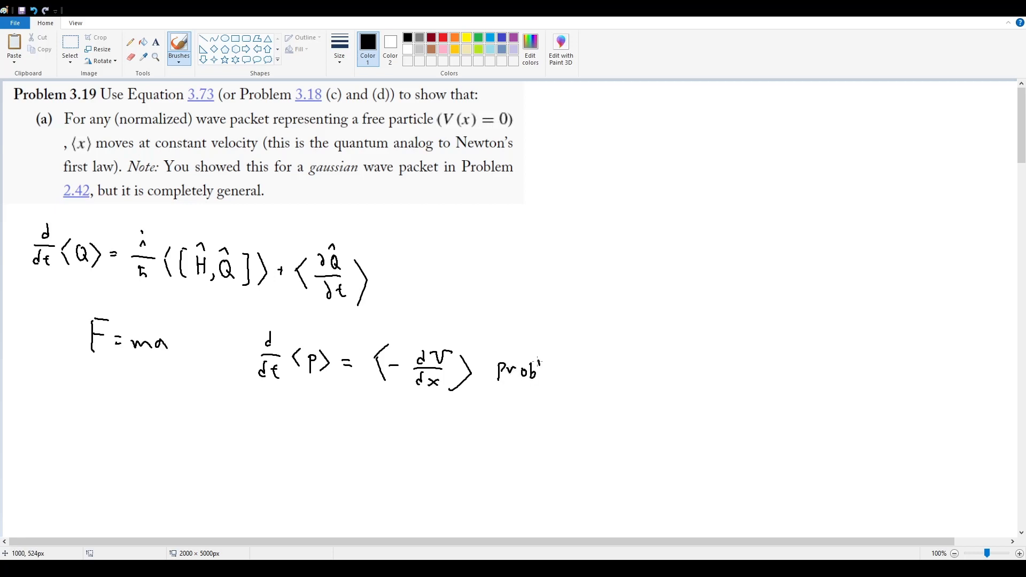
pyautogui.moveTo(536, 370); pyautogui.dragTo(598, 380)
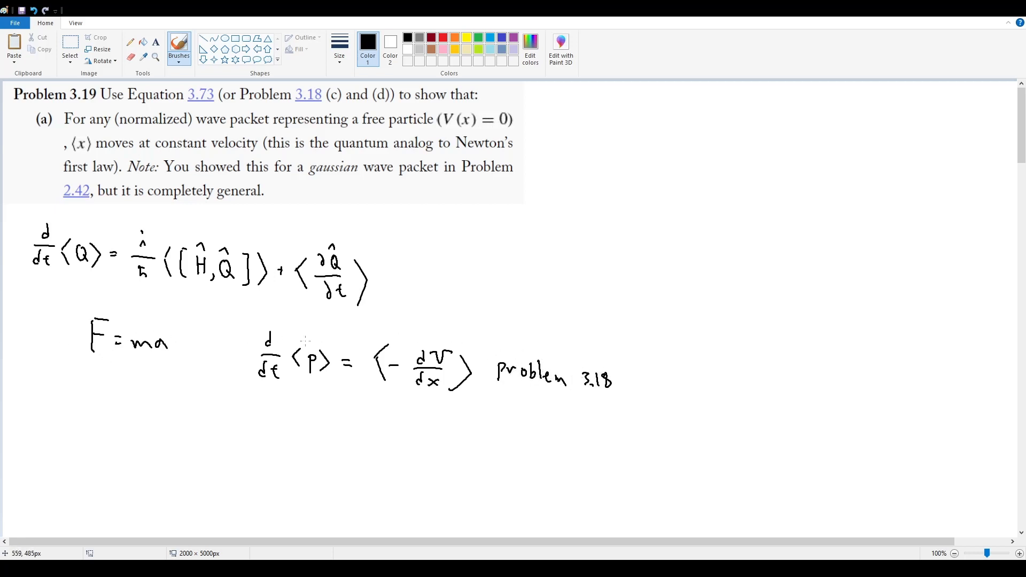
pyautogui.moveTo(295, 336)
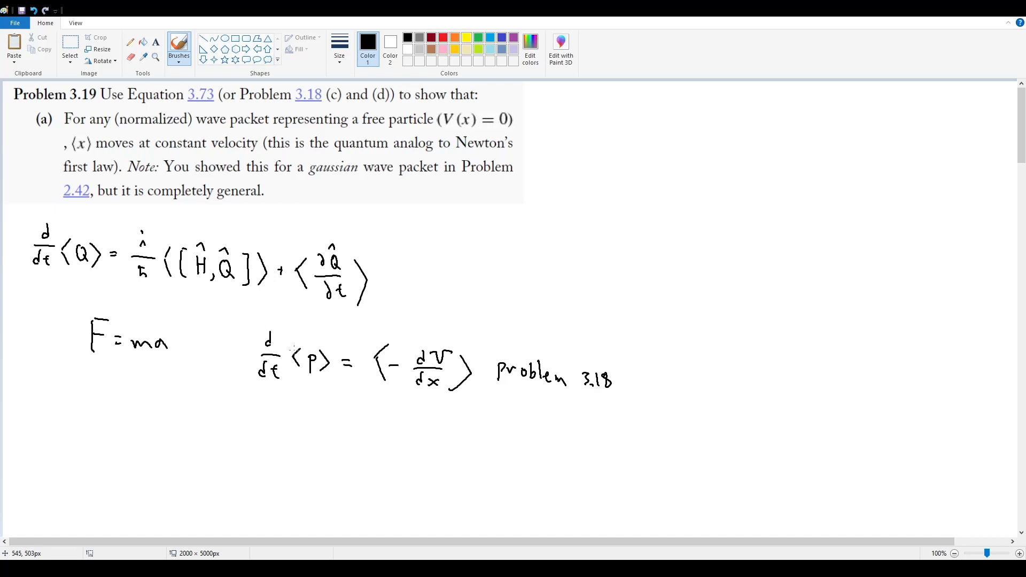
pyautogui.moveTo(176, 361)
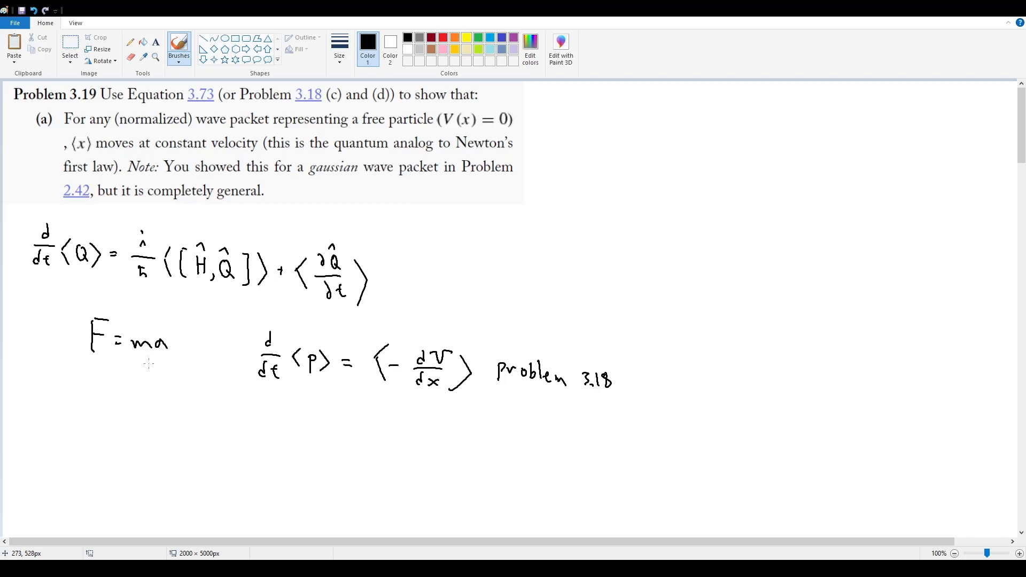
pyautogui.moveTo(160, 394)
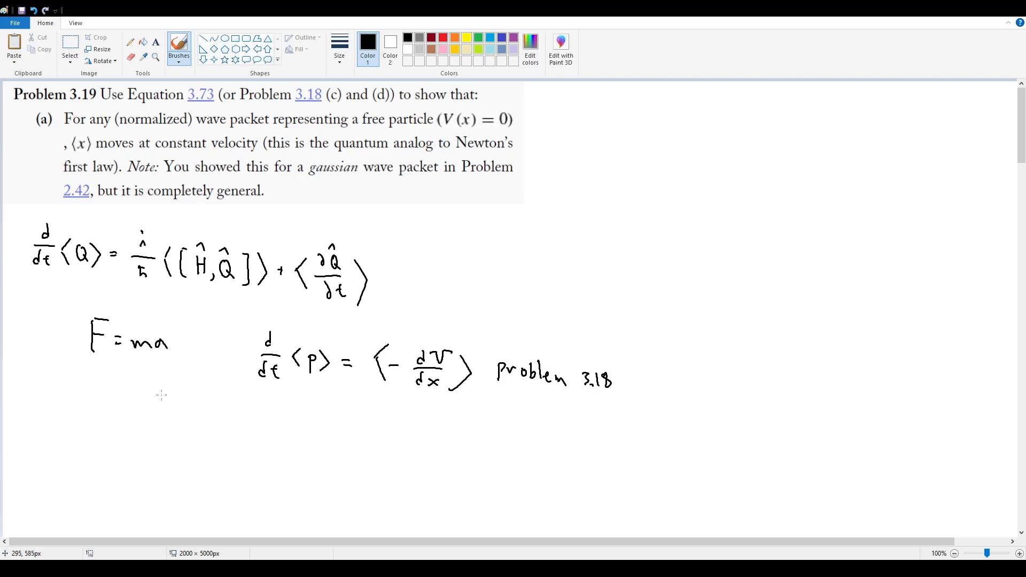
pyautogui.moveTo(57, 419)
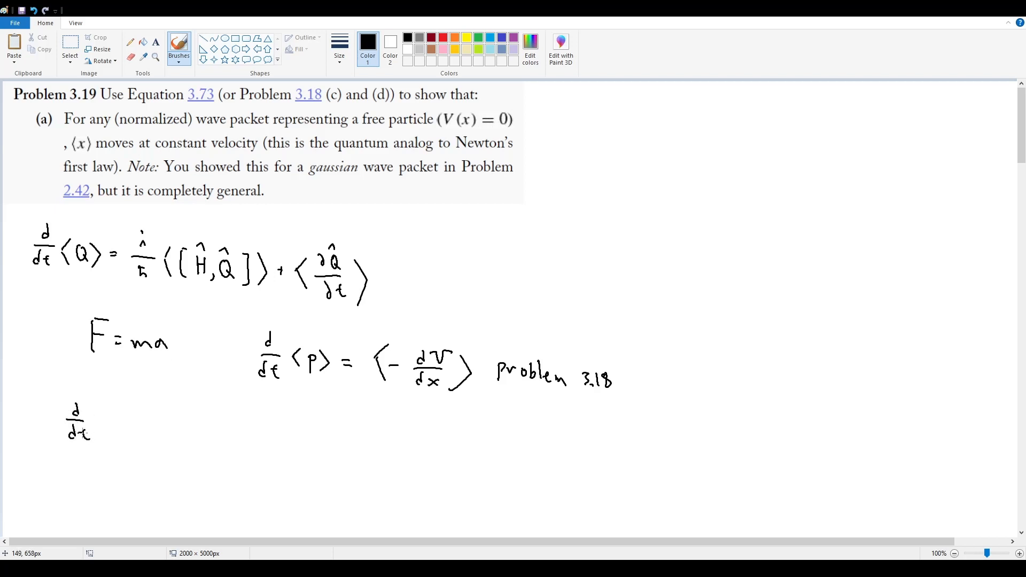
# Handwrite d/dt⟨x⟩ = ⟨v⟩ and beneath it d²/dt²⟨x⟩ = d/dt⟨v⟩
pyautogui.moveTo(98, 422); pyautogui.dragTo(131, 421)
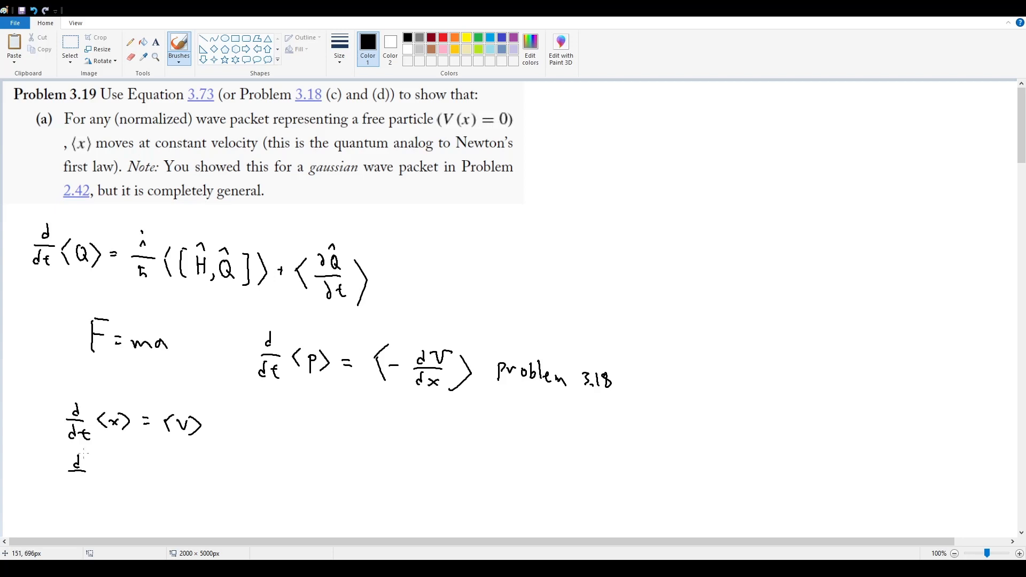
pyautogui.moveTo(85, 456); pyautogui.dragTo(98, 478)
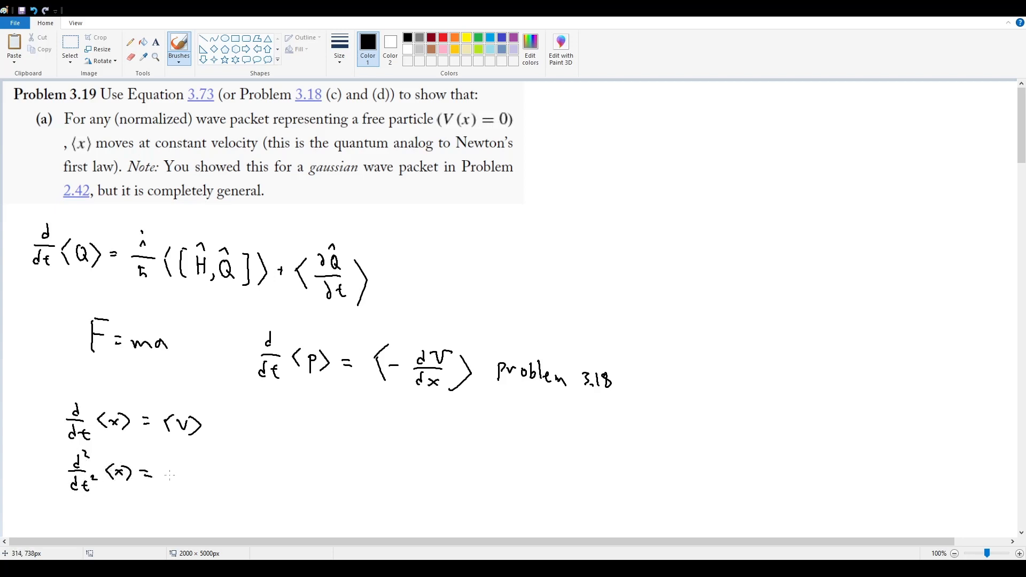
pyautogui.moveTo(170, 474); pyautogui.dragTo(186, 487)
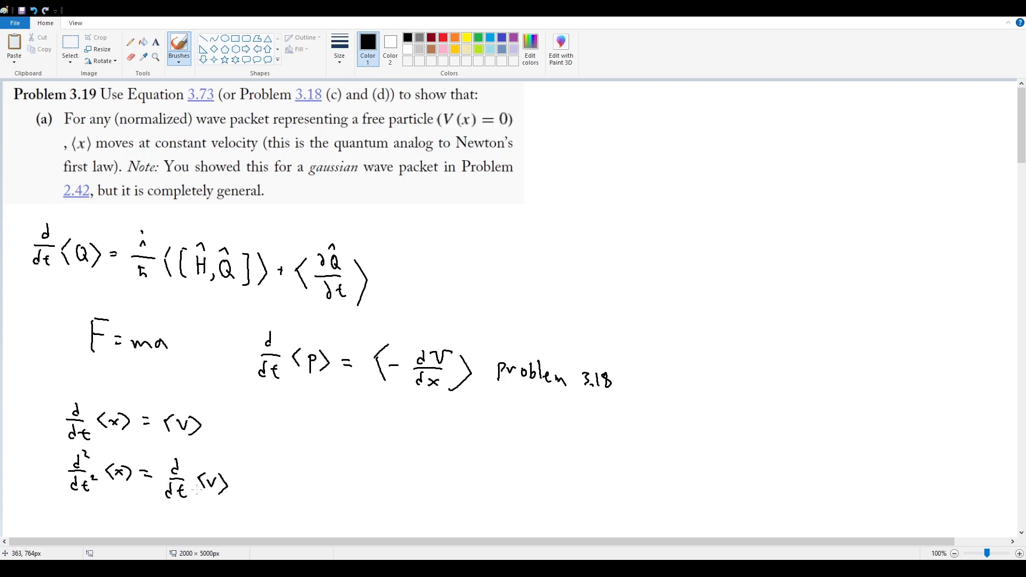
pyautogui.moveTo(55, 517)
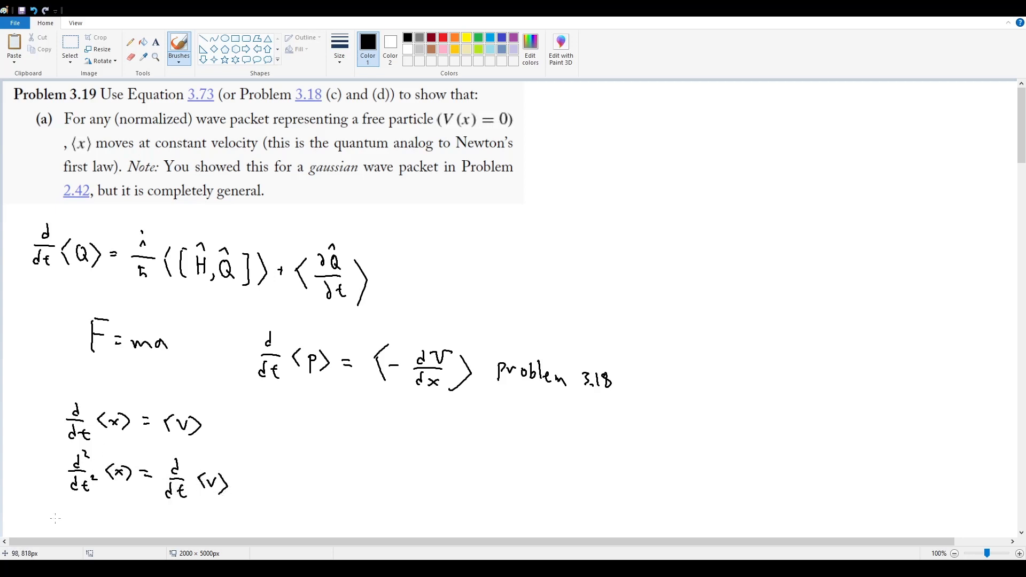
# Handwrite m d²/dt²⟨x⟩ = d/dt⟨p⟩ with an arrow toward the Problem 3.18 result
pyautogui.scroll(-3)
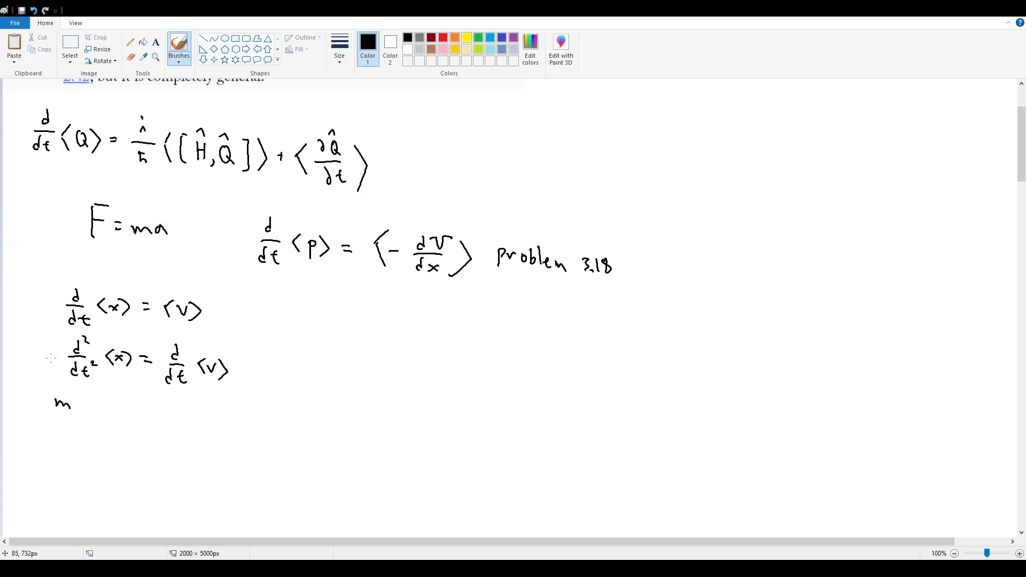
pyautogui.moveTo(88, 389); pyautogui.dragTo(101, 392)
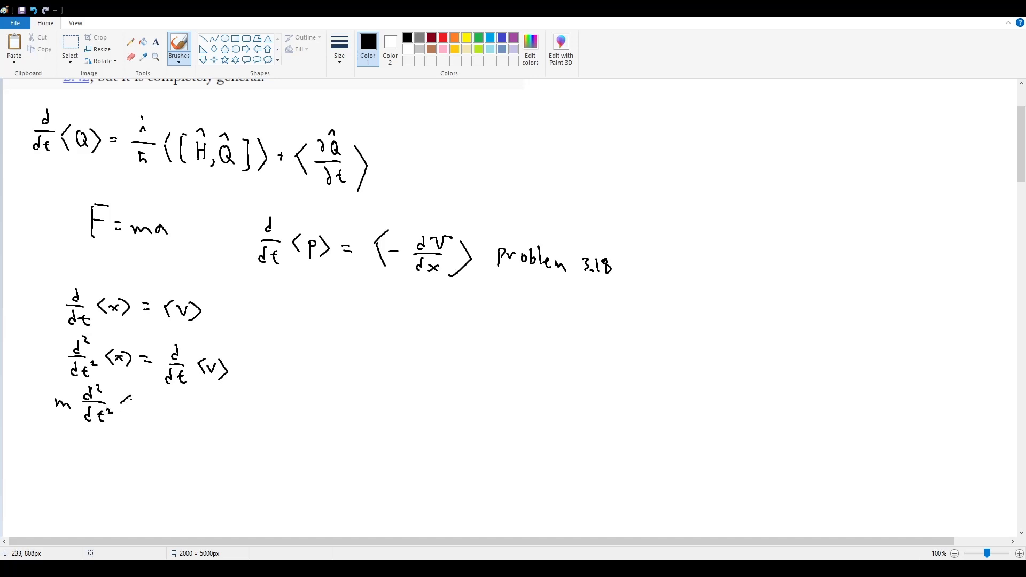
pyautogui.moveTo(127, 403); pyautogui.dragTo(154, 410)
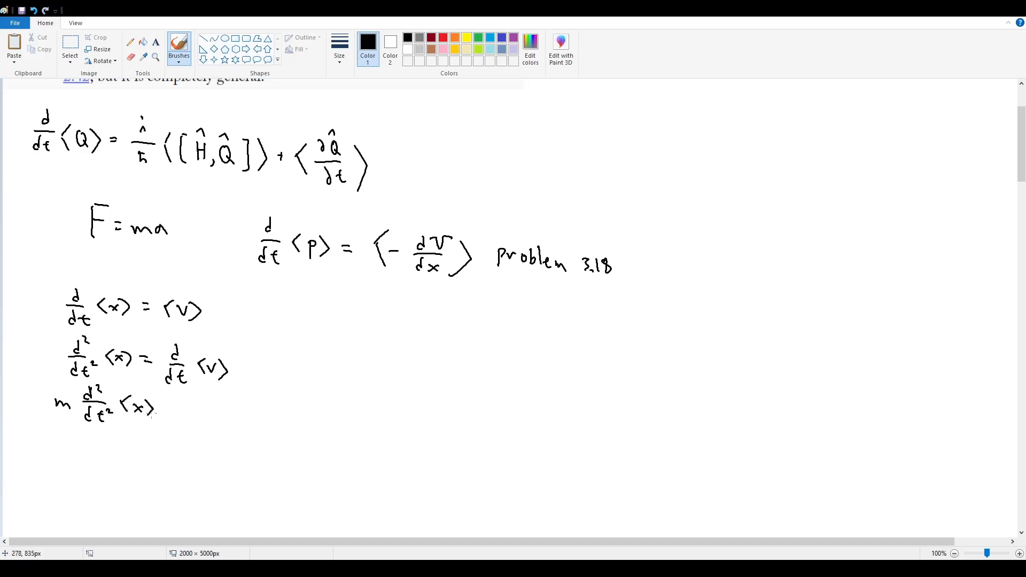
pyautogui.moveTo(167, 409); pyautogui.dragTo(180, 410)
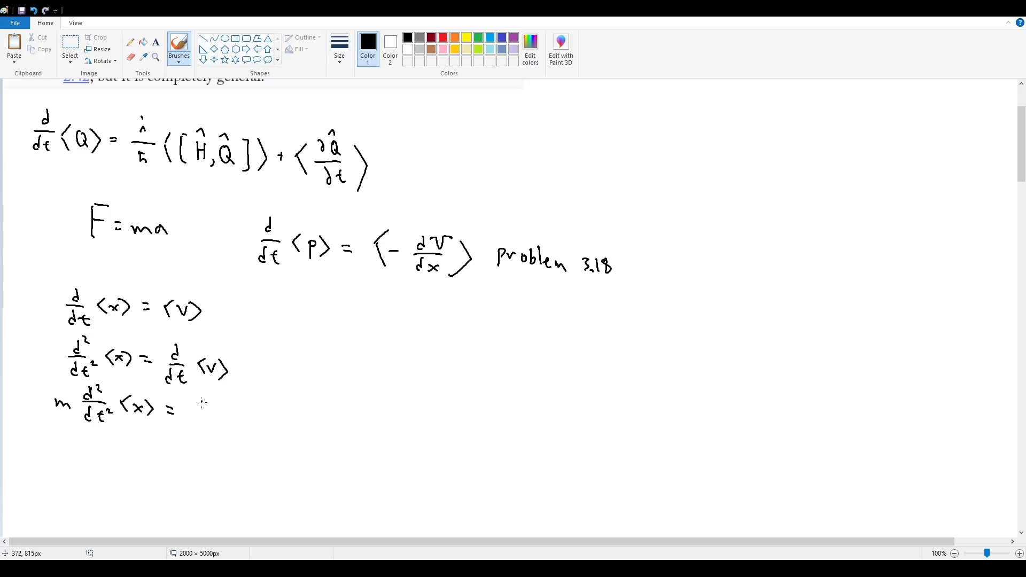
pyautogui.moveTo(190, 409); pyautogui.dragTo(216, 426)
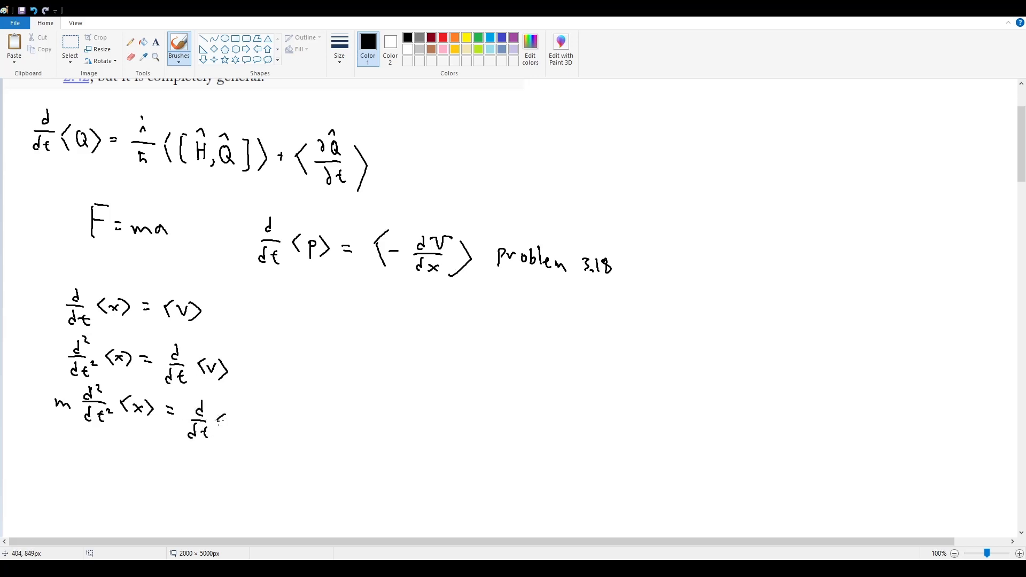
pyautogui.moveTo(216, 422); pyautogui.dragTo(317, 431)
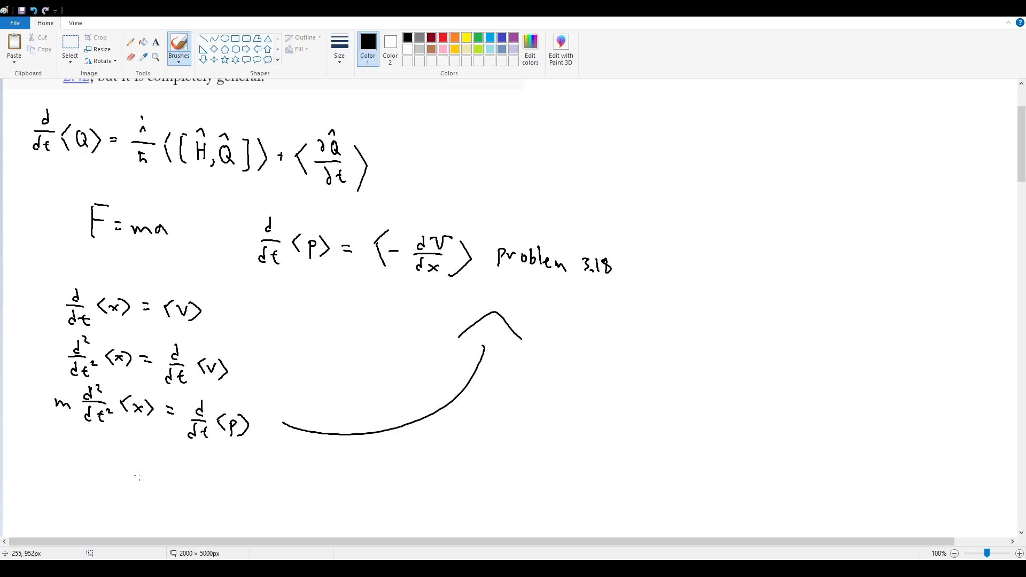
# Handwrite m d²/dt²⟨x⟩ = ⟨−dV/dx⟩ on the line below
pyautogui.moveTo(163, 490); pyautogui.dragTo(176, 490)
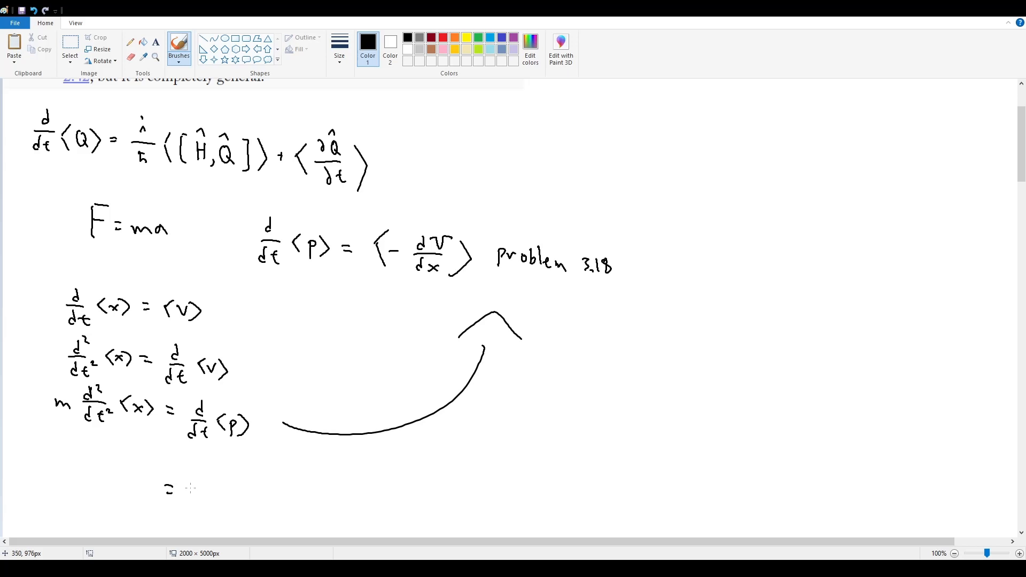
pyautogui.moveTo(197, 488); pyautogui.dragTo(245, 484)
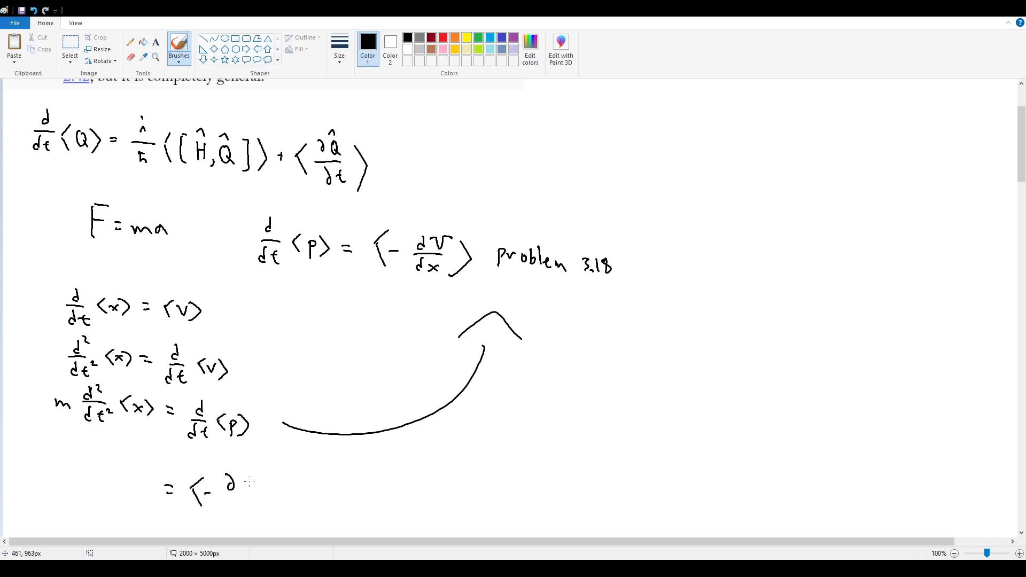
pyautogui.moveTo(235, 478); pyautogui.dragTo(259, 507)
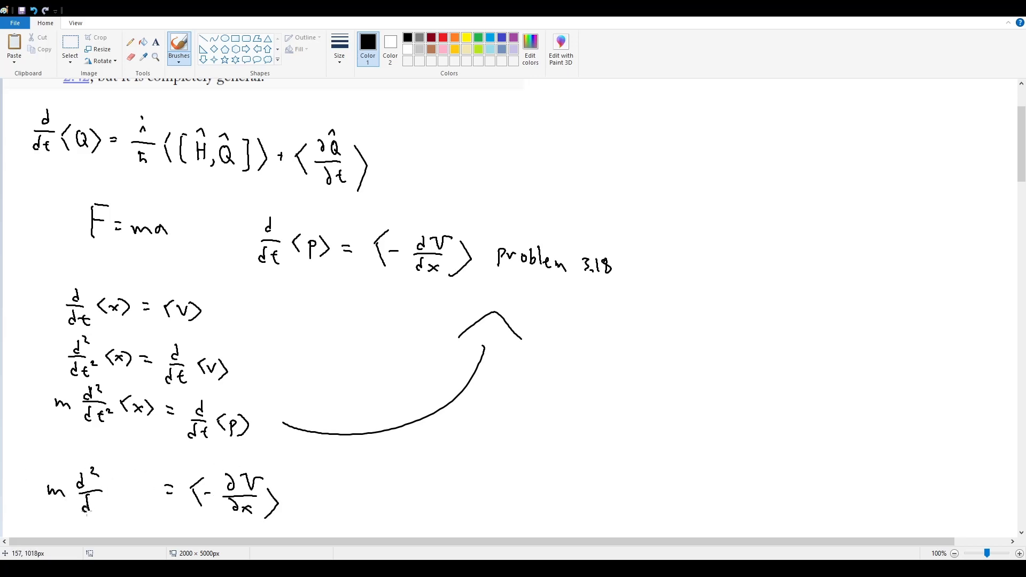
pyautogui.moveTo(99, 494); pyautogui.dragTo(154, 494)
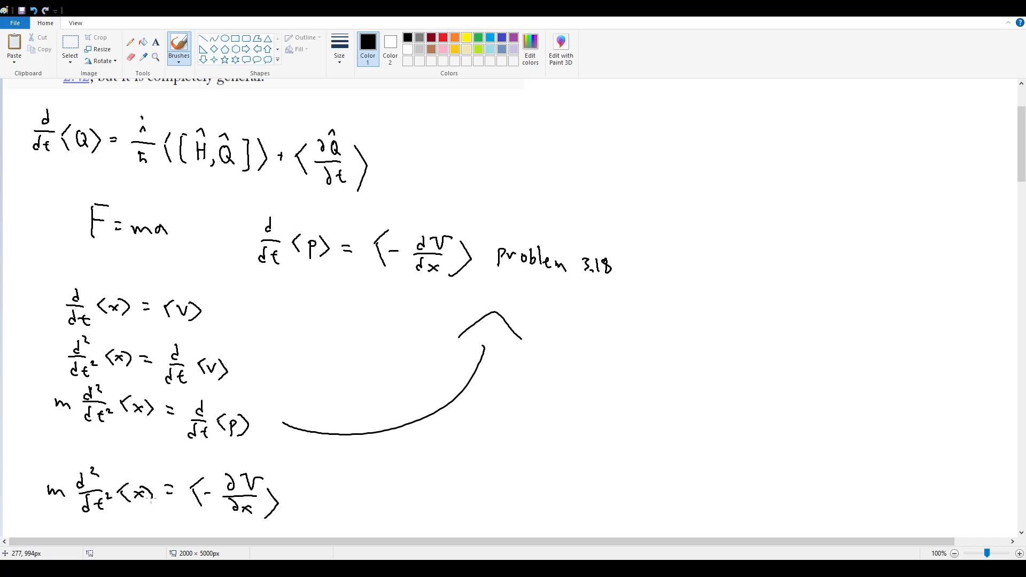
# Mark ⟨−dV/dx⟩ as zero for V = 0 and write d²/dt²⟨x⟩ = 0 → d/dt⟨x⟩ = C
pyautogui.scroll(-3)
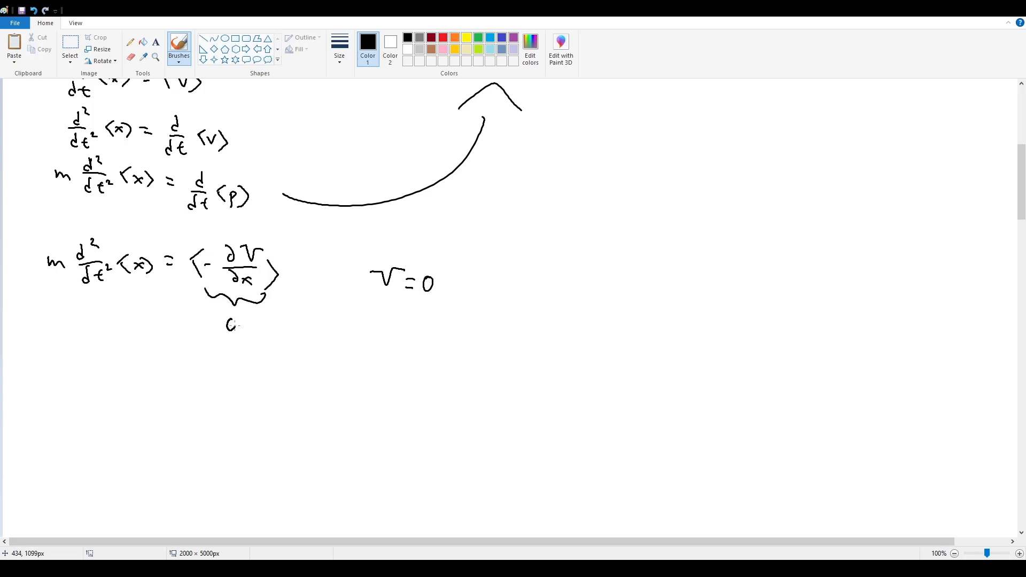
pyautogui.moveTo(71, 354); pyautogui.dragTo(98, 340)
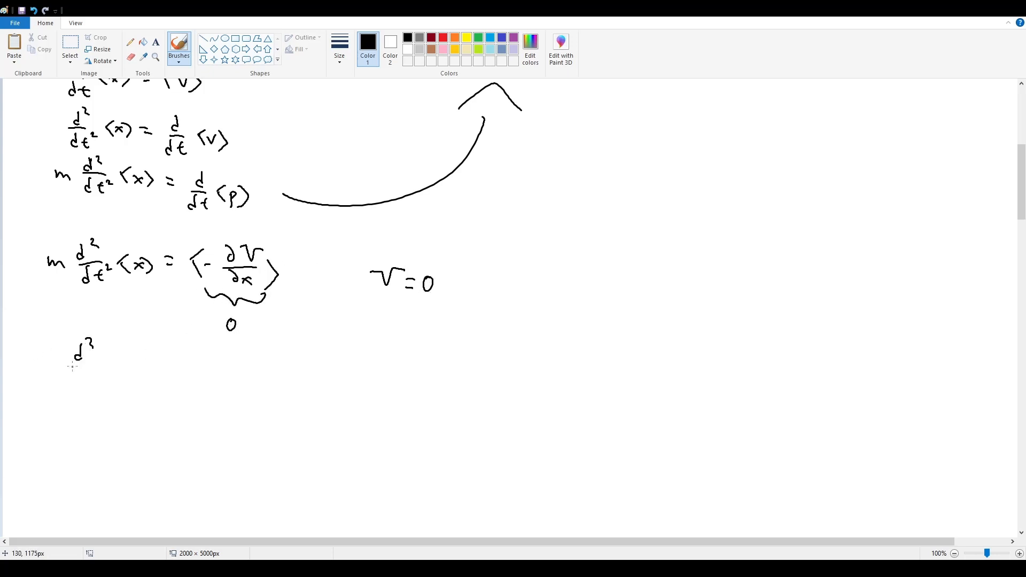
pyautogui.moveTo(72, 367); pyautogui.dragTo(95, 373)
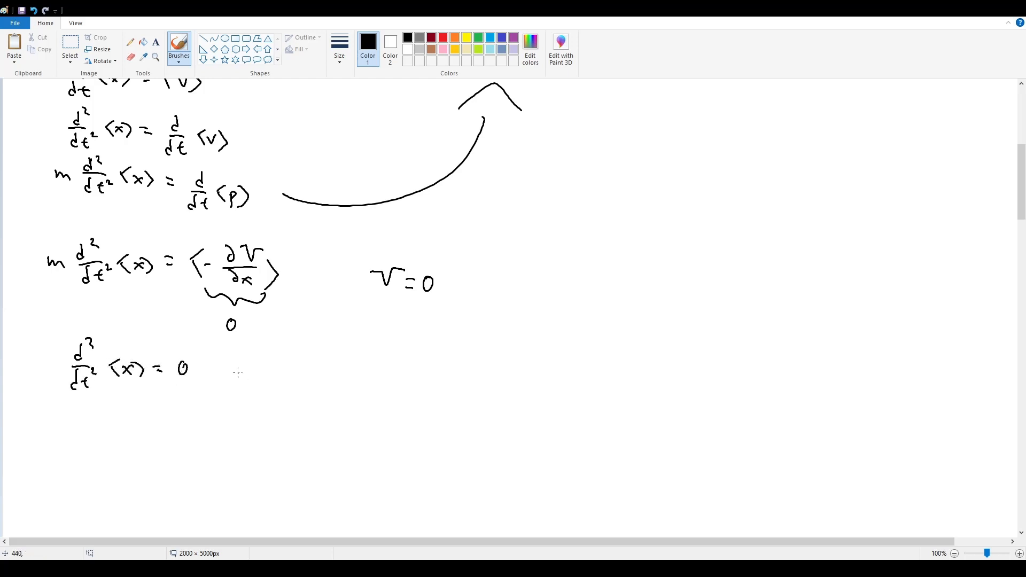
pyautogui.moveTo(203, 373); pyautogui.dragTo(281, 367)
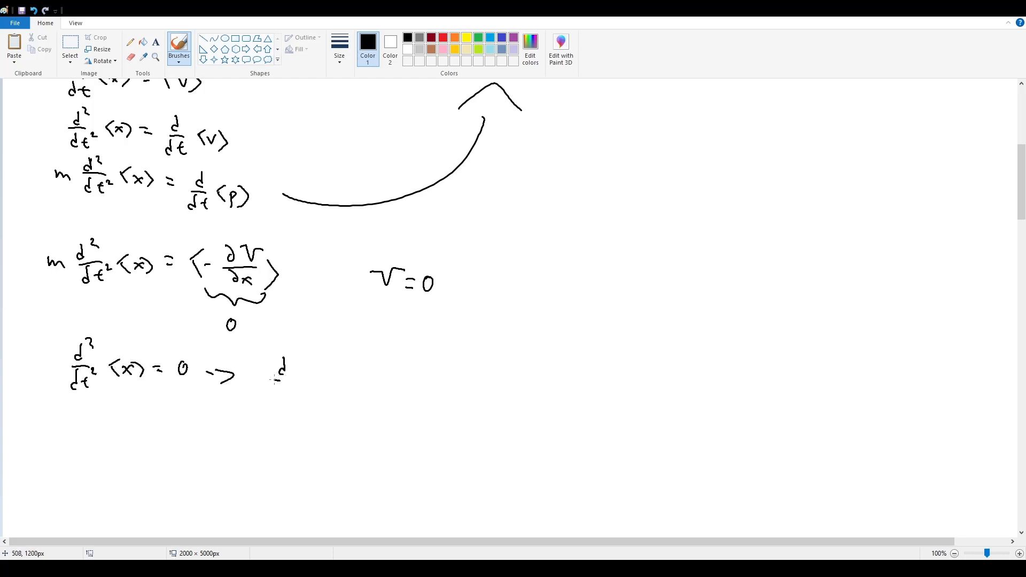
pyautogui.moveTo(275, 367); pyautogui.dragTo(320, 386)
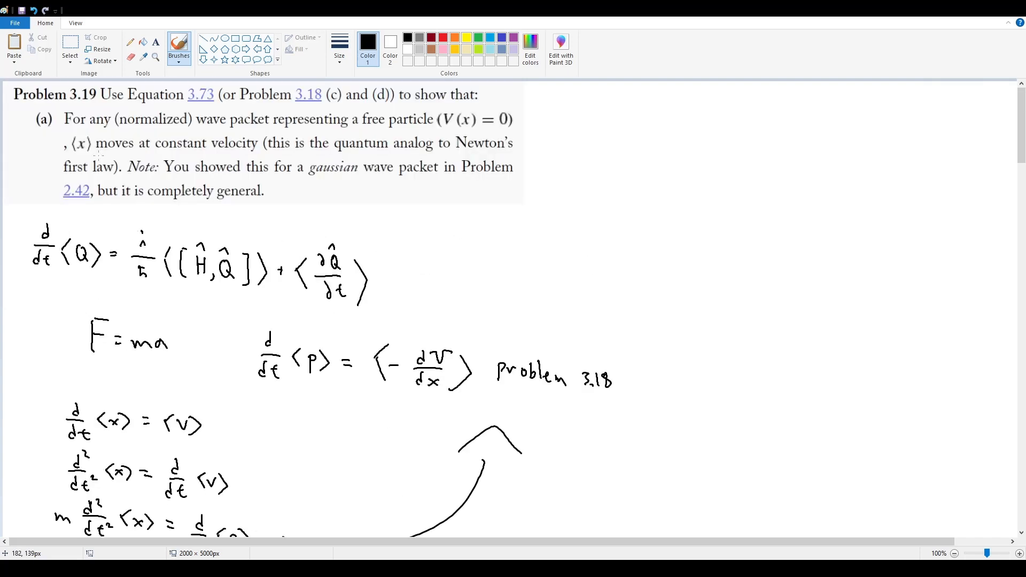
# Underline ⟨x⟩ in the part (a) statement and move down to part (b)
pyautogui.moveTo(65, 158); pyautogui.dragTo(138, 156)
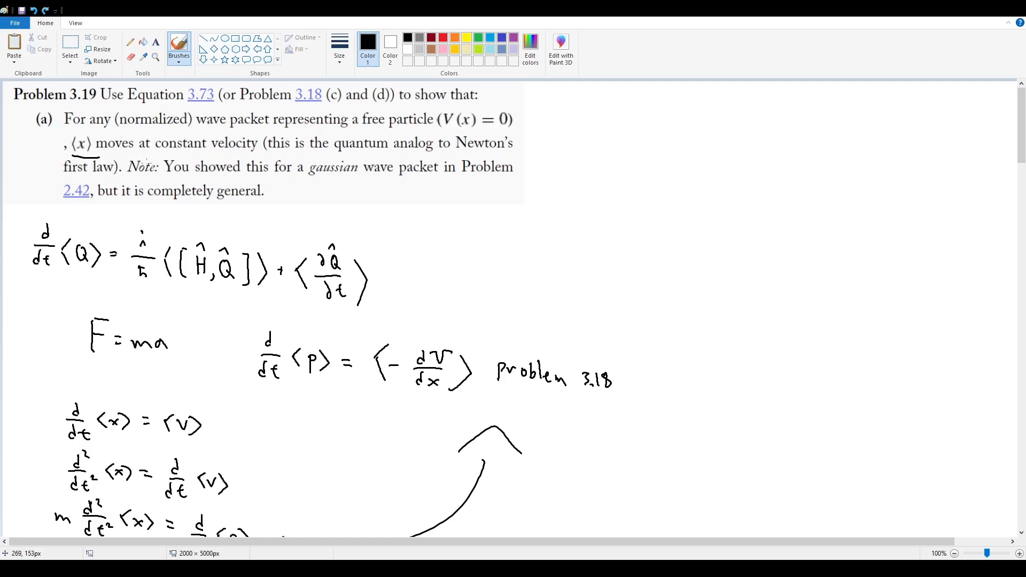
pyautogui.scroll(-3)
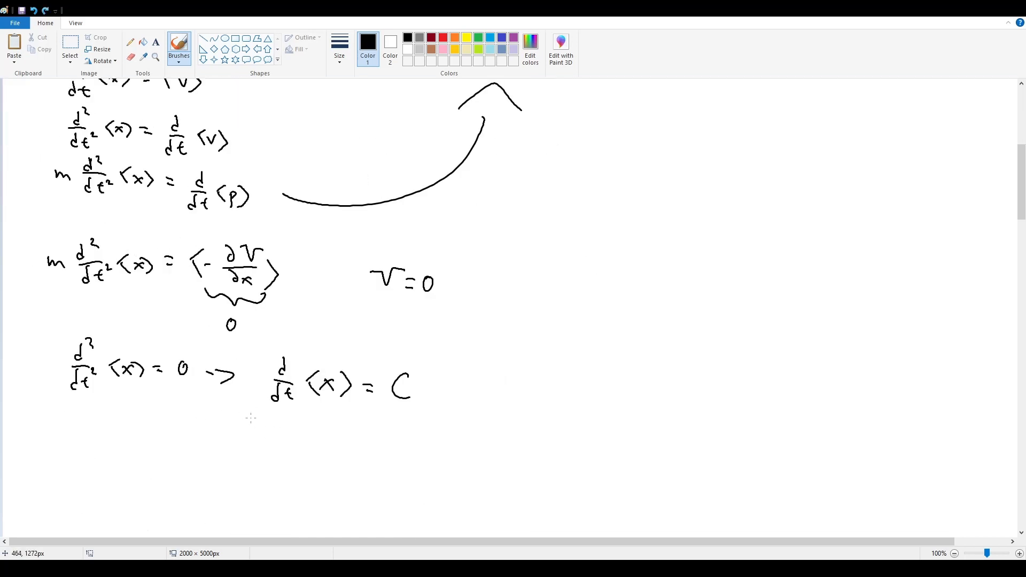
pyautogui.moveTo(251, 418); pyautogui.dragTo(435, 431)
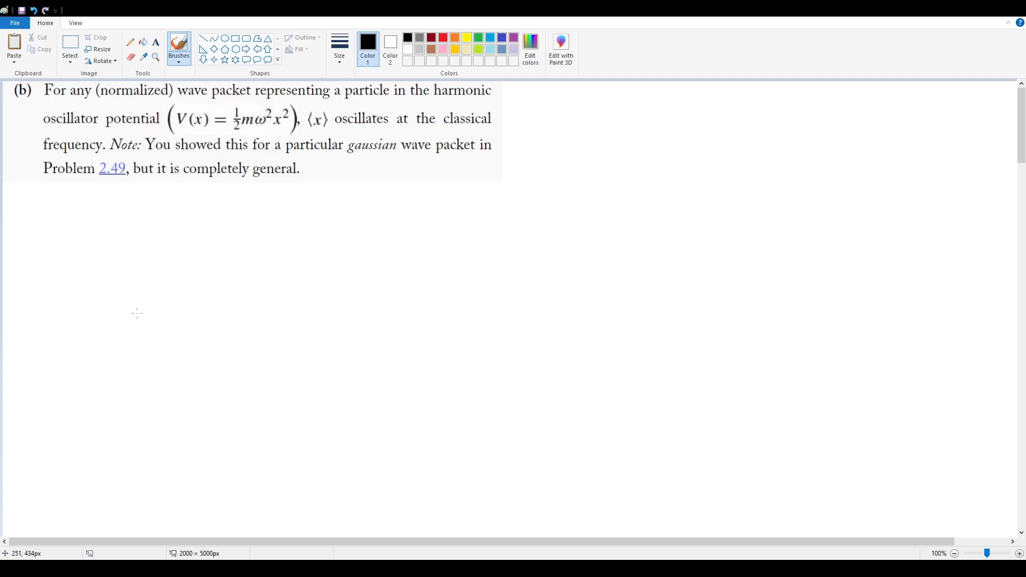
pyautogui.moveTo(73, 252)
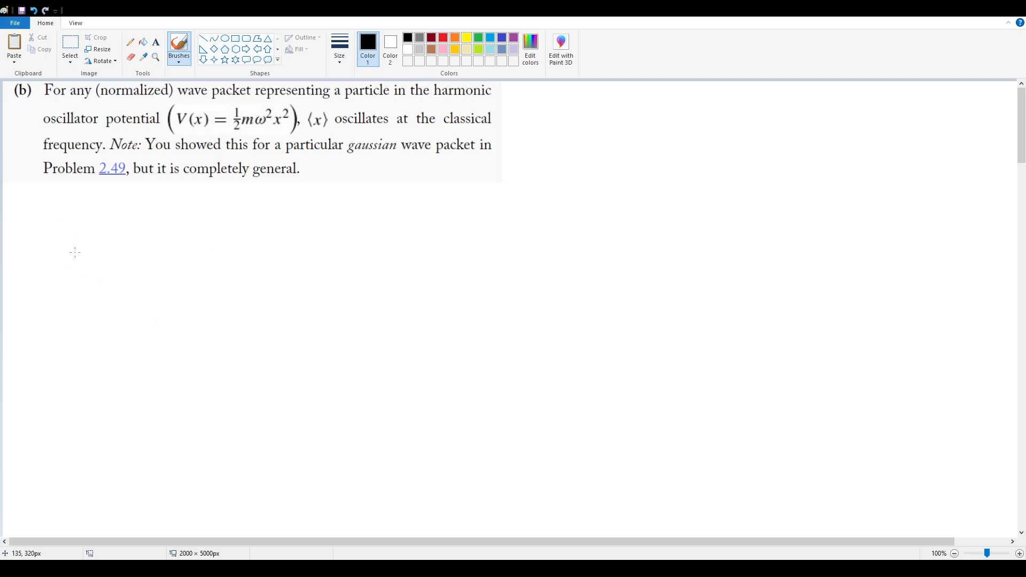
# Handwrite m d²⟨x⟩/dt² = ⟨−dV/dx⟩ beneath the part (b) statement
pyautogui.moveTo(69, 265); pyautogui.dragTo(82, 256)
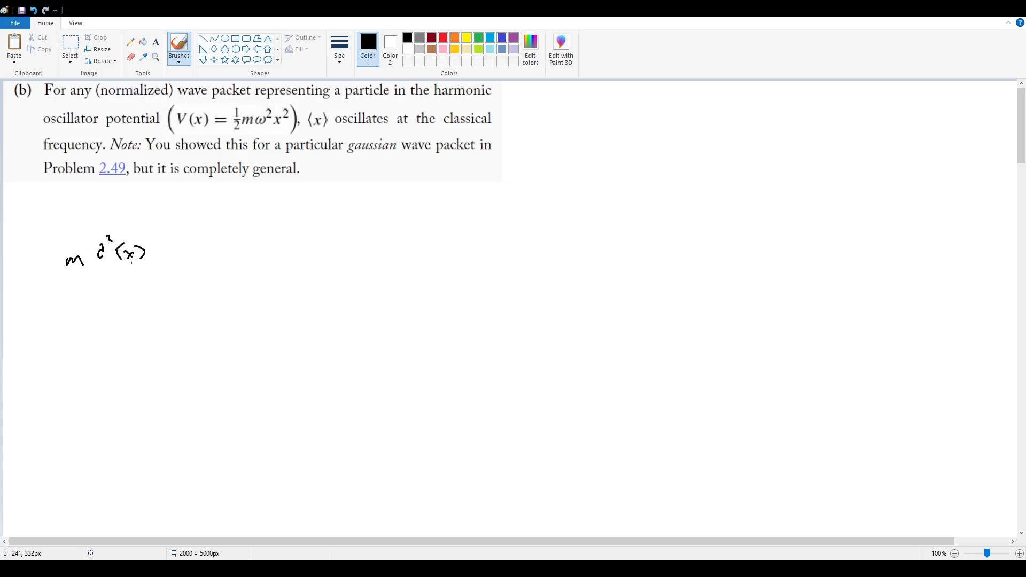
pyautogui.moveTo(99, 268); pyautogui.dragTo(144, 268)
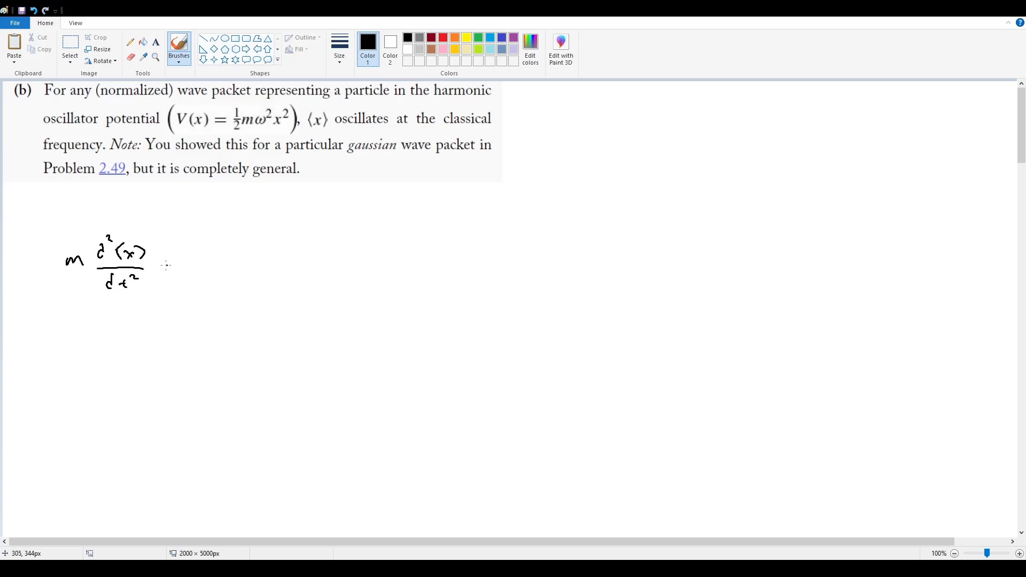
pyautogui.moveTo(164, 272); pyautogui.dragTo(210, 268)
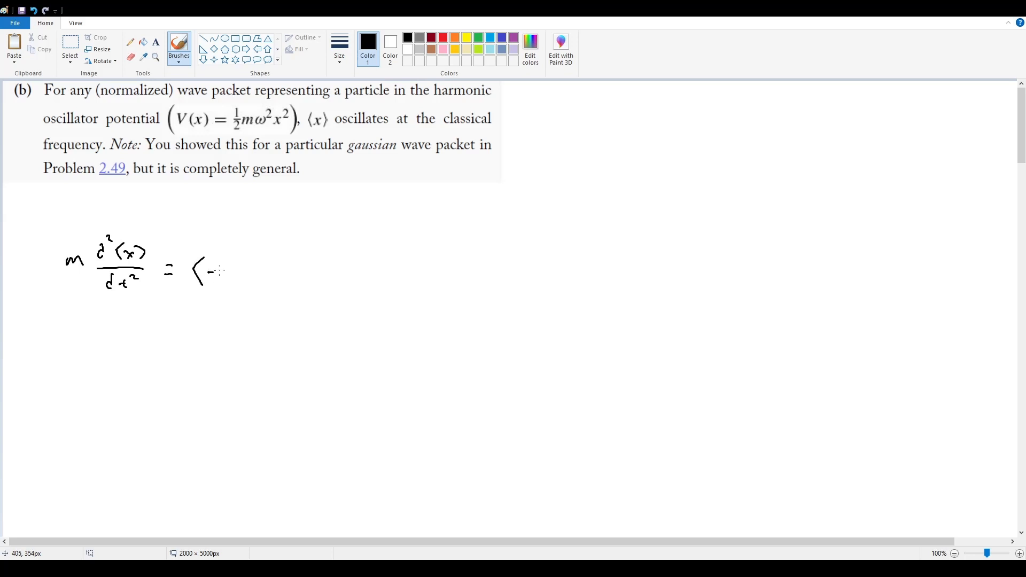
pyautogui.moveTo(225, 268); pyautogui.dragTo(246, 288)
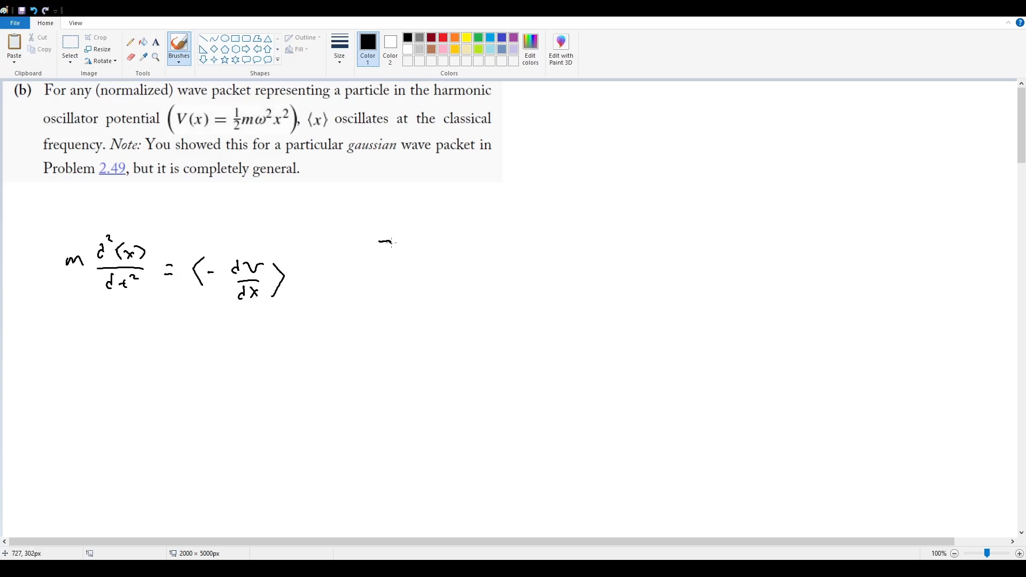
# Handwrite V = ½mω²x² and its derivative dV/dx = mω²x
pyautogui.moveTo(380, 246); pyautogui.dragTo(465, 256)
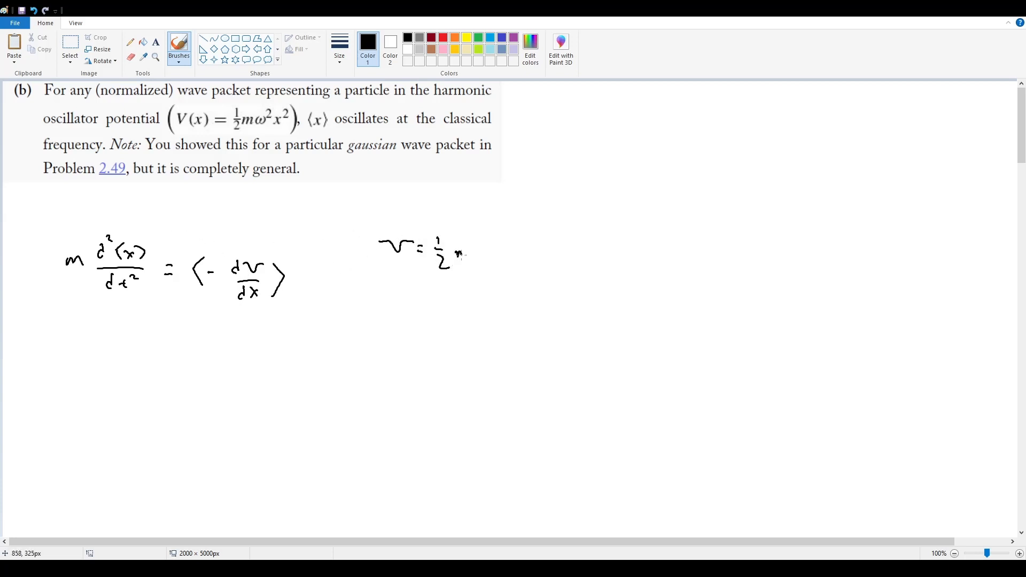
pyautogui.moveTo(458, 255); pyautogui.dragTo(511, 246)
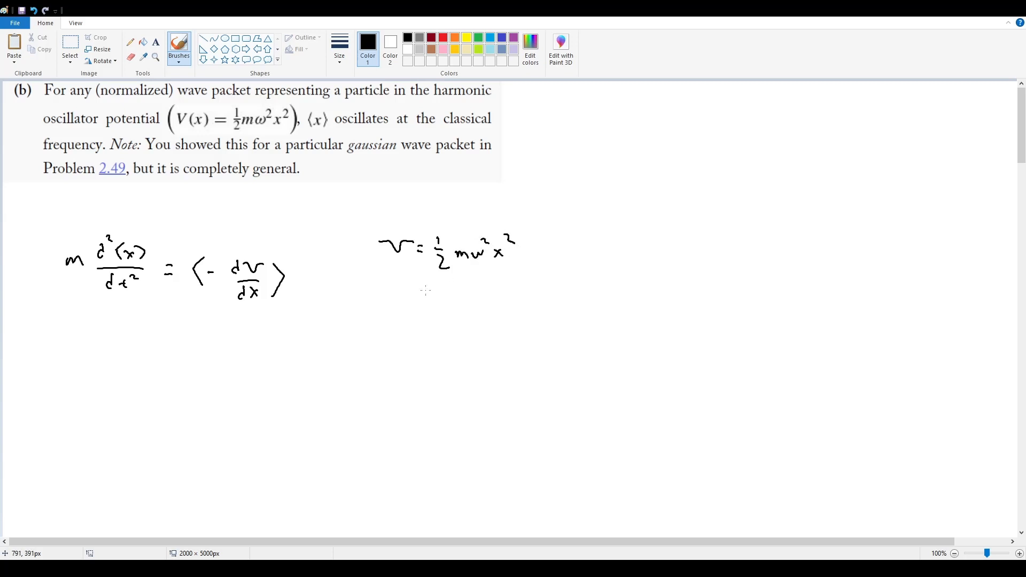
pyautogui.moveTo(403, 290); pyautogui.dragTo(432, 321)
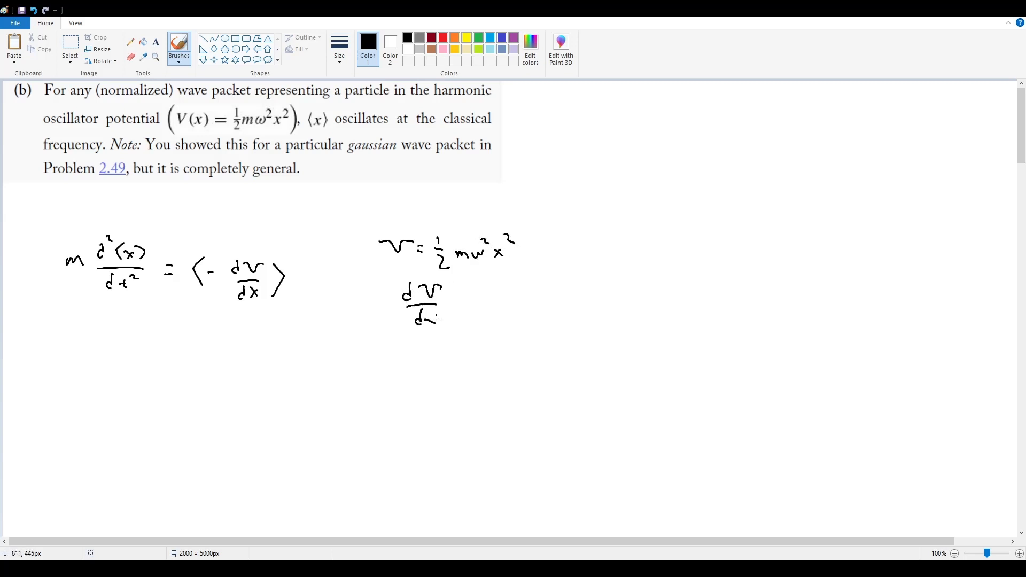
pyautogui.moveTo(451, 308); pyautogui.dragTo(514, 301)
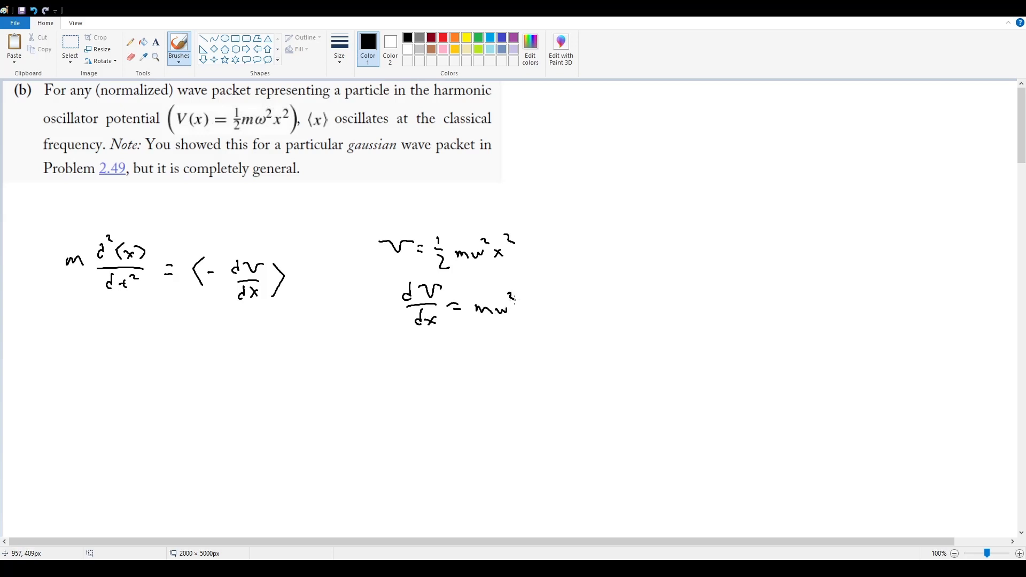
pyautogui.moveTo(514, 298); pyautogui.dragTo(534, 318)
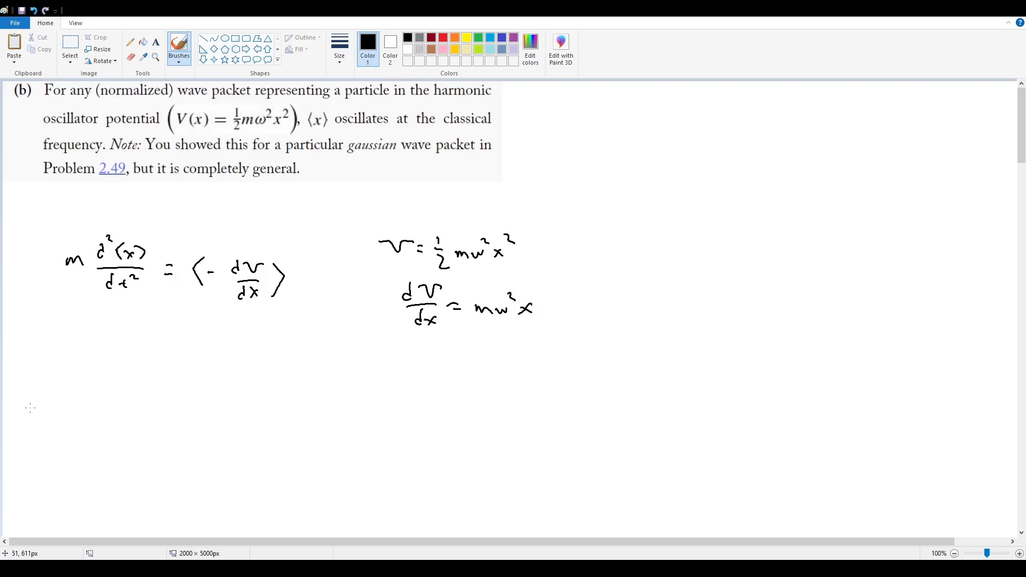
# Handwrite m d²⟨x⟩/dt² = ⟨−mω²x⟩ and strike out both m's
pyautogui.moveTo(75, 367); pyautogui.dragTo(127, 347)
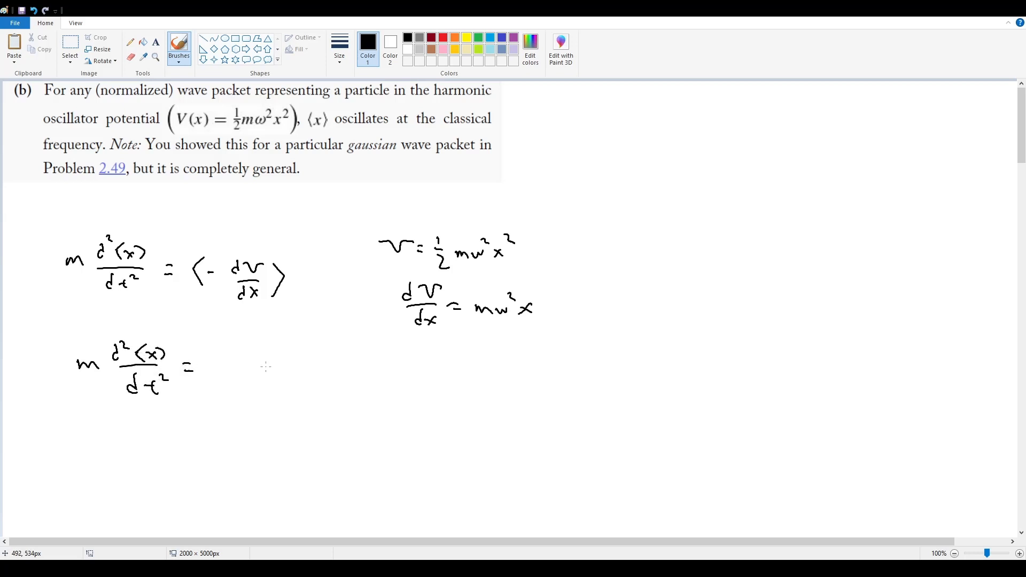
pyautogui.moveTo(201, 358)
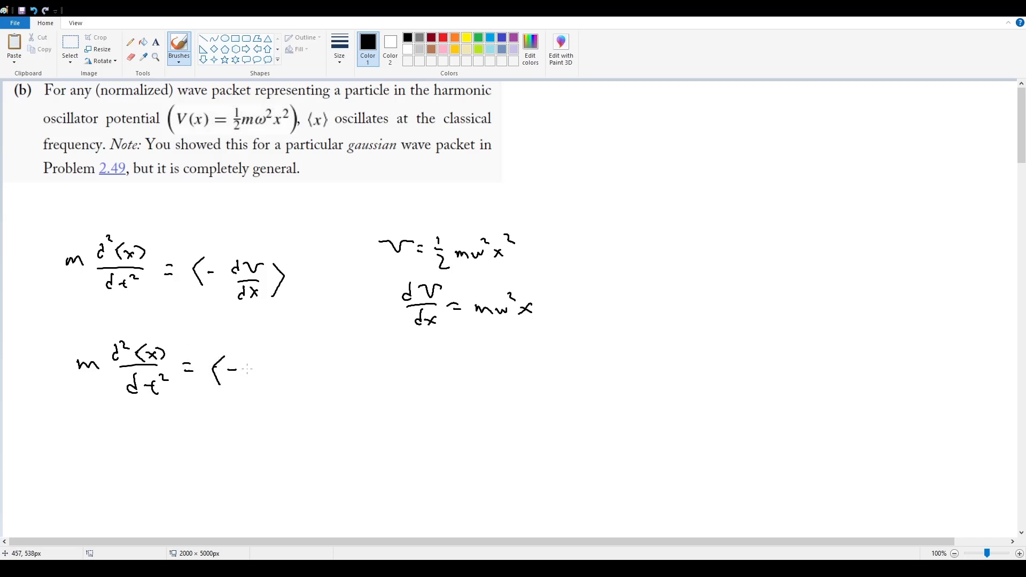
pyautogui.moveTo(246, 373); pyautogui.dragTo(314, 376)
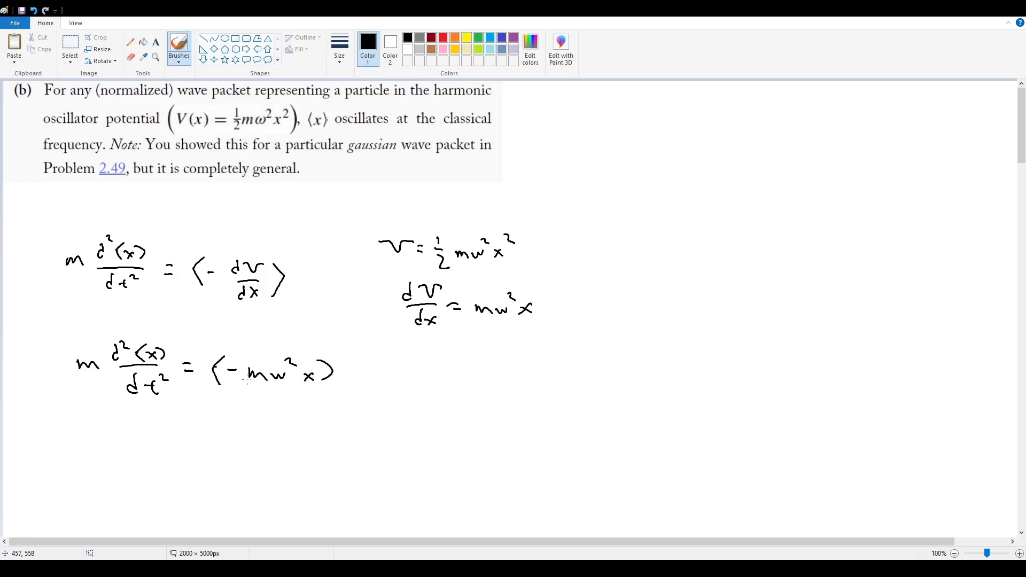
pyautogui.moveTo(72, 357); pyautogui.dragTo(115, 386)
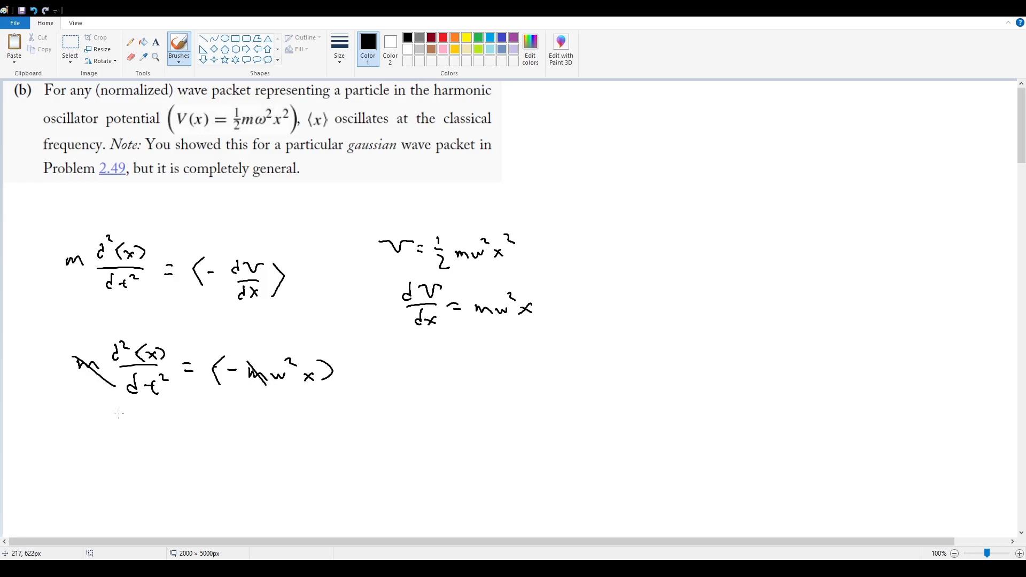
pyautogui.moveTo(115, 425); pyautogui.dragTo(163, 426)
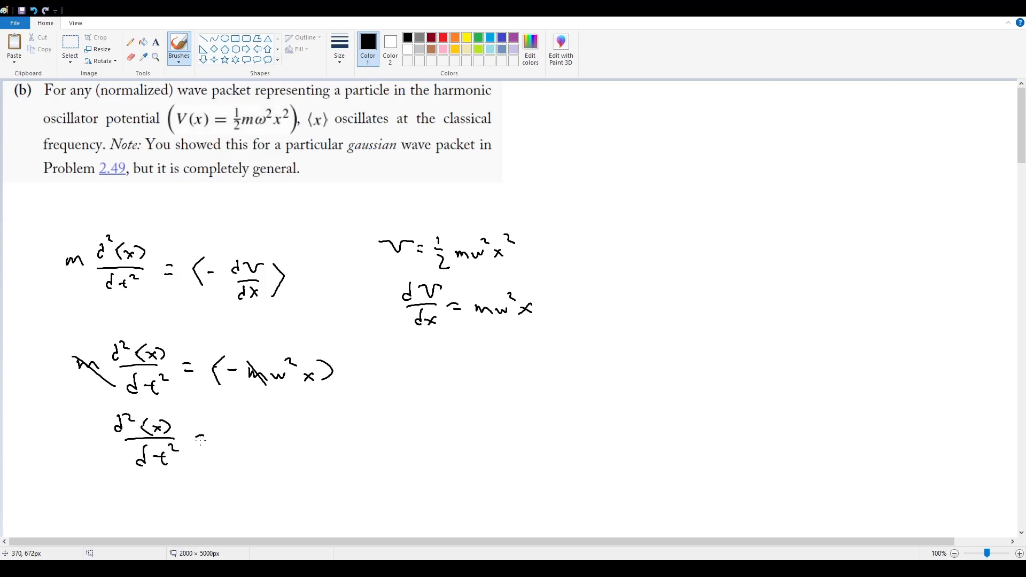
# Handwrite the simplified equation d²⟨x⟩/dt² = −ω²⟨x⟩
pyautogui.moveTo(203, 441); pyautogui.dragTo(298, 441)
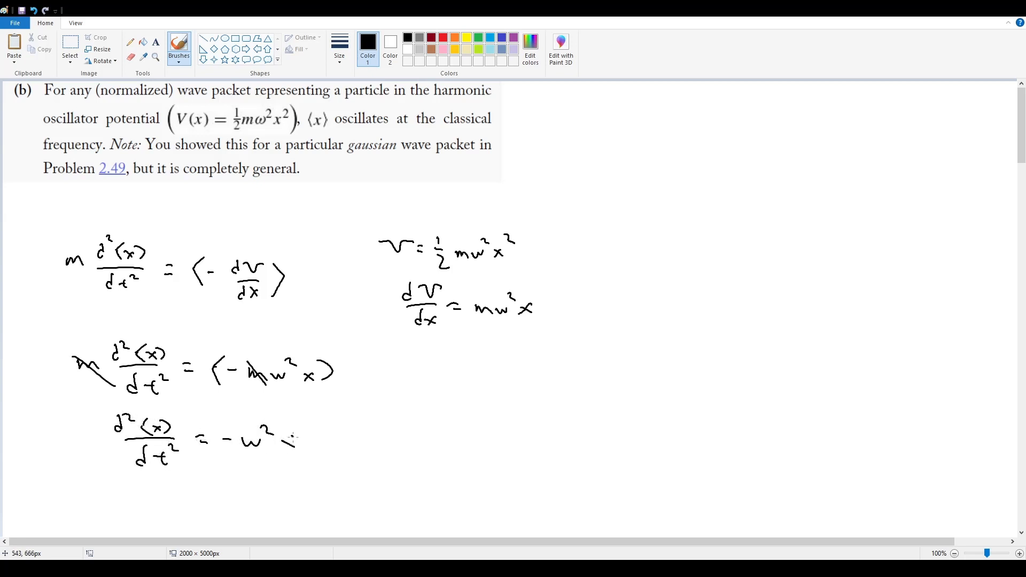
pyautogui.moveTo(288, 435); pyautogui.dragTo(298, 445)
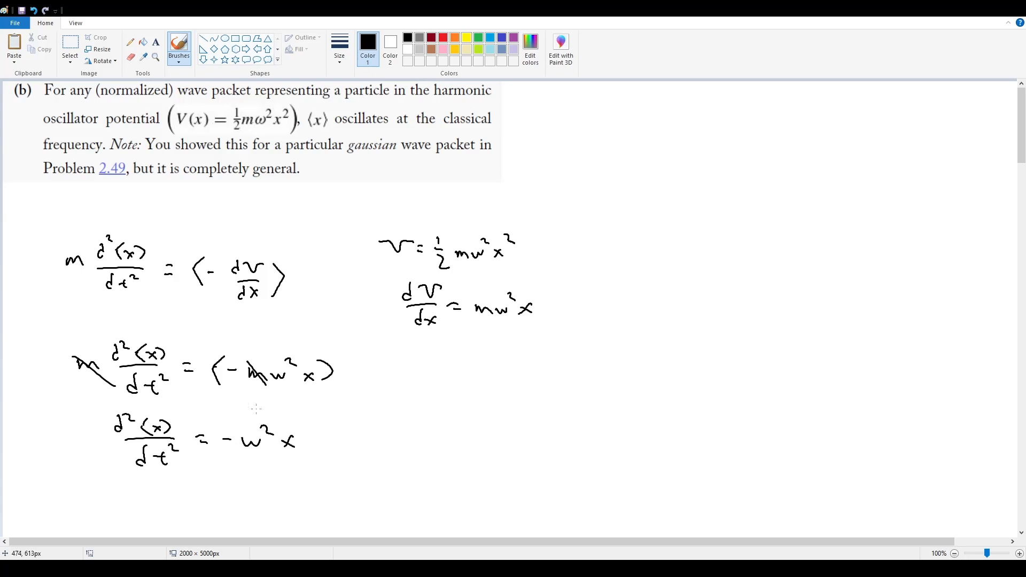
pyautogui.moveTo(278, 435); pyautogui.dragTo(315, 451)
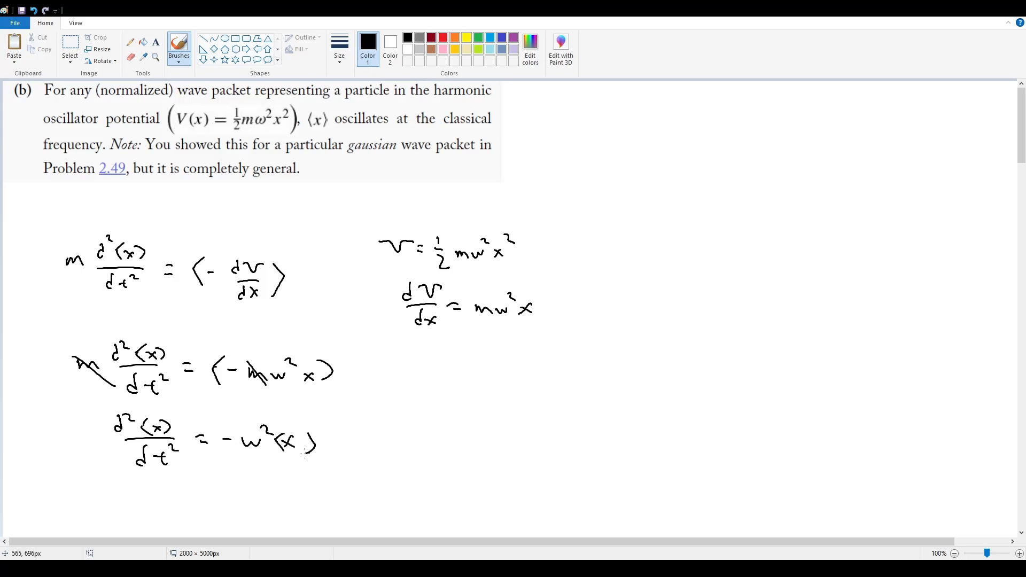
pyautogui.scroll(-3)
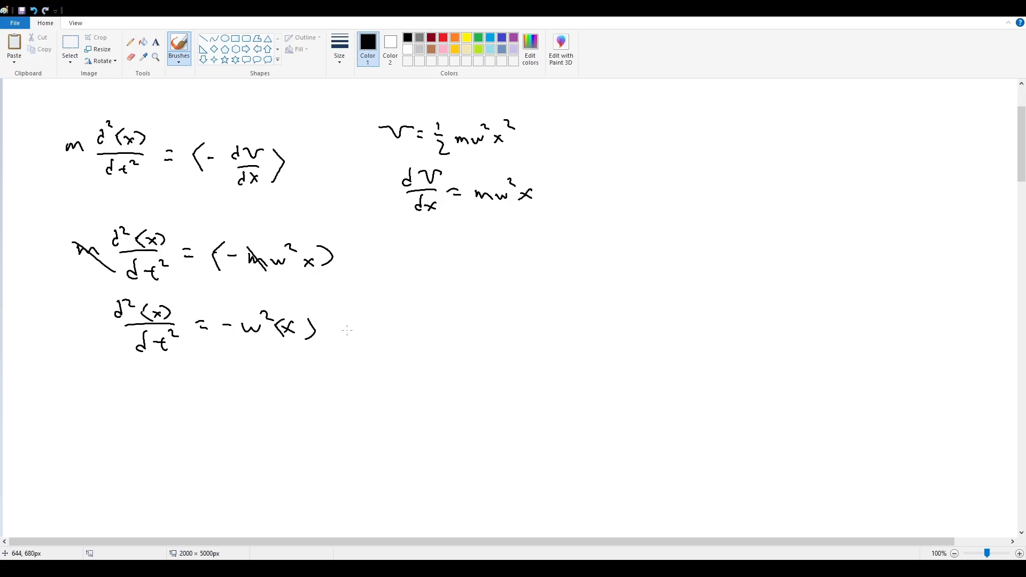
# Handwrite ⟨x⟩ = A sin(ωt) + B cos(ωt) and begin an ω below it
pyautogui.moveTo(108, 403); pyautogui.dragTo(138, 429)
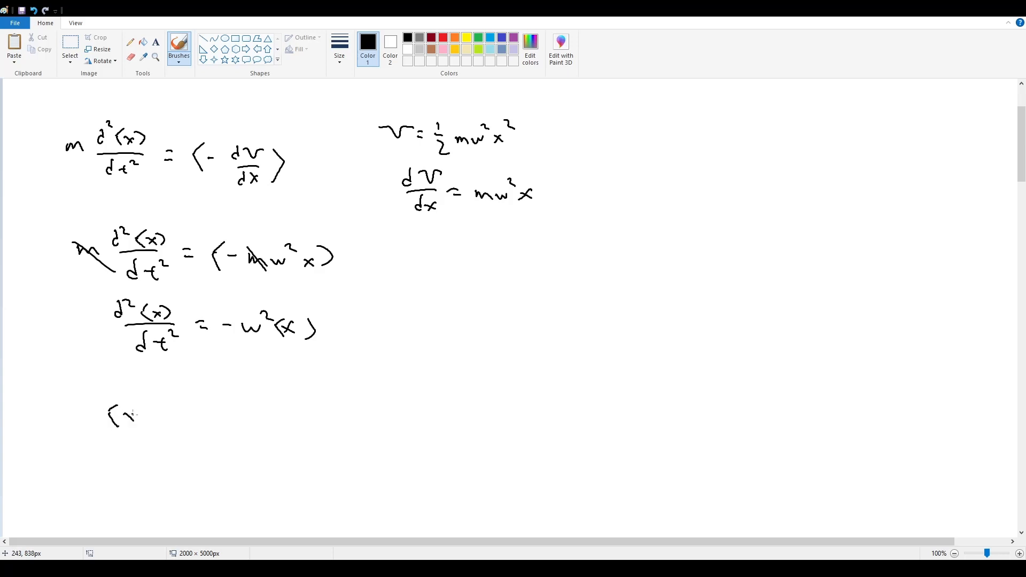
pyautogui.moveTo(124, 413); pyautogui.dragTo(203, 413)
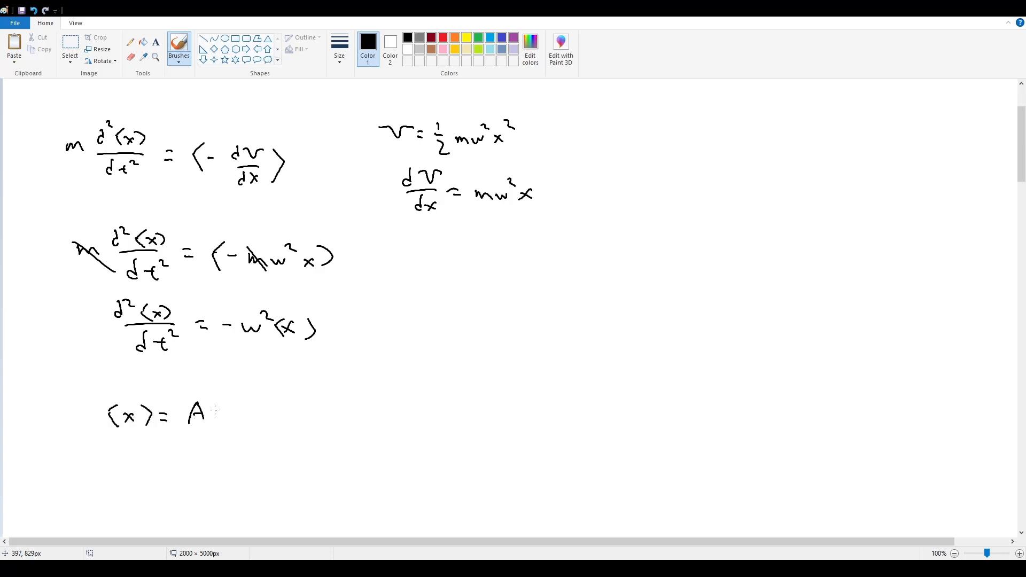
pyautogui.moveTo(209, 416); pyautogui.dragTo(249, 422)
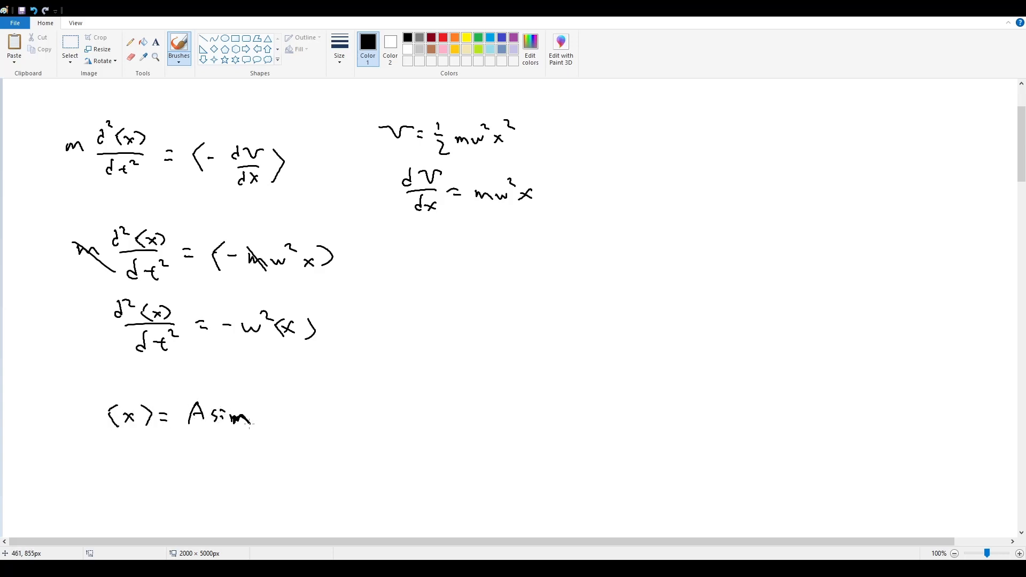
pyautogui.moveTo(255, 416); pyautogui.dragTo(305, 416)
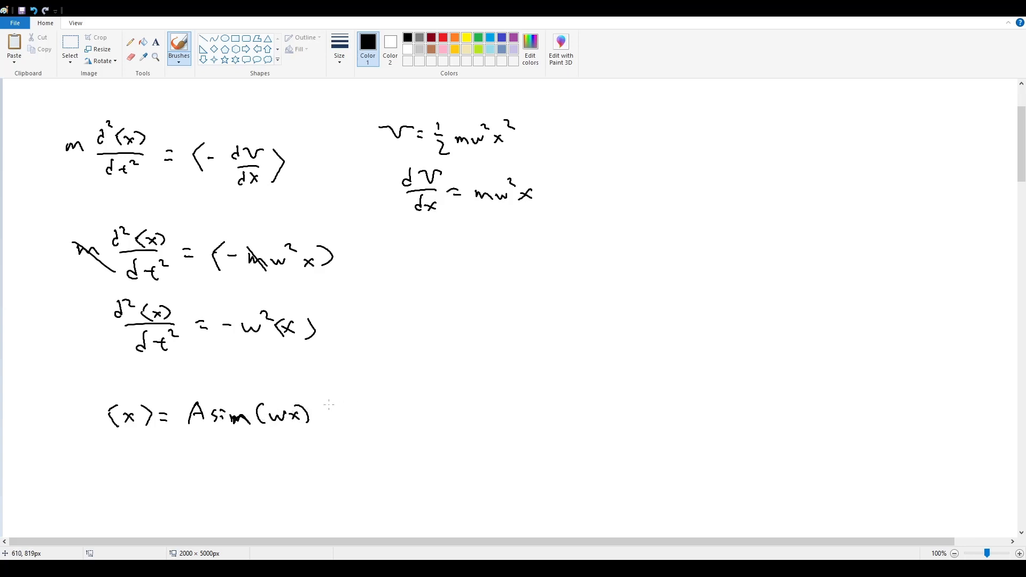
pyautogui.moveTo(327, 416); pyautogui.dragTo(392, 419)
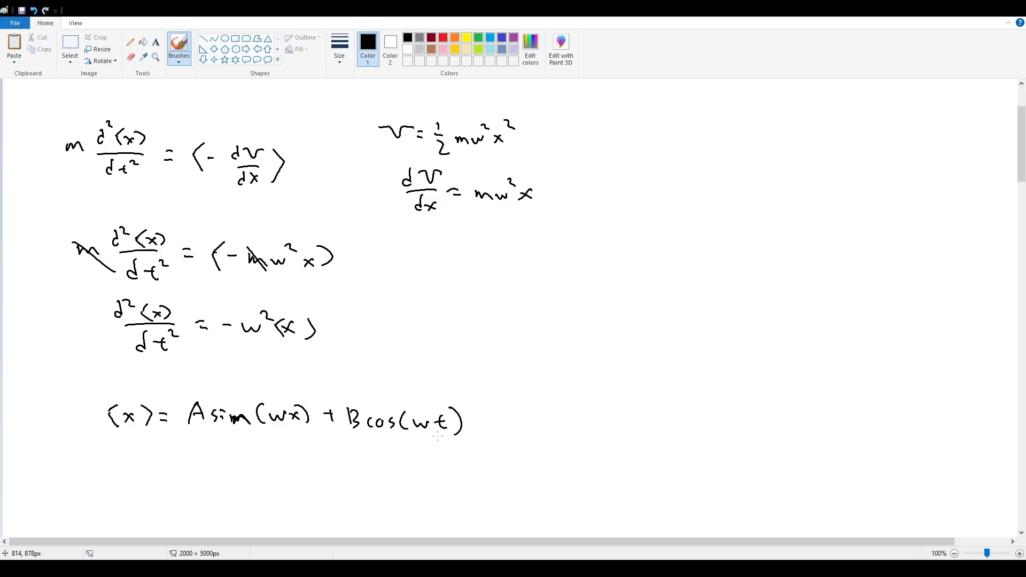
pyautogui.moveTo(388, 407)
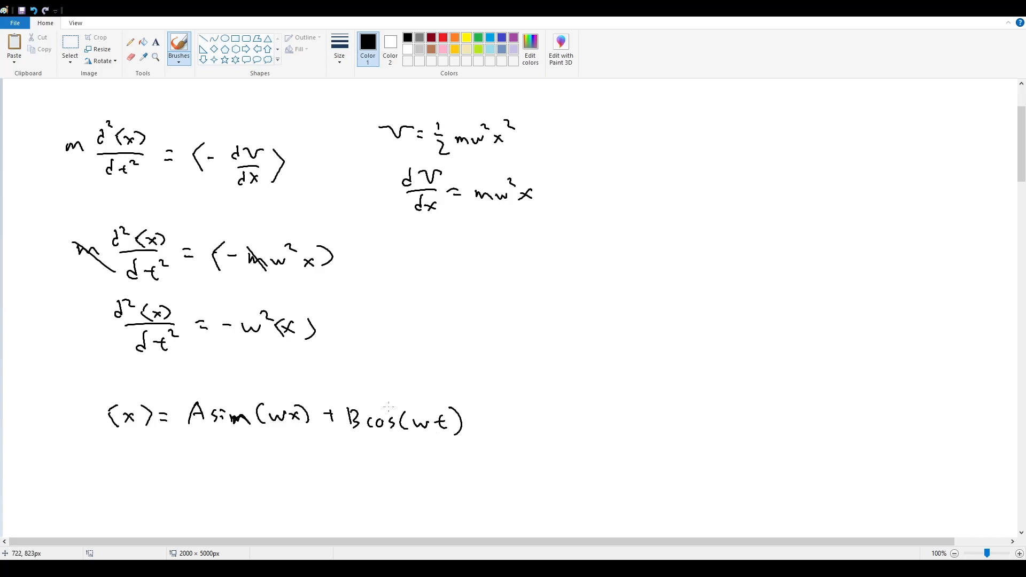
pyautogui.moveTo(295, 471); pyautogui.dragTo(314, 459)
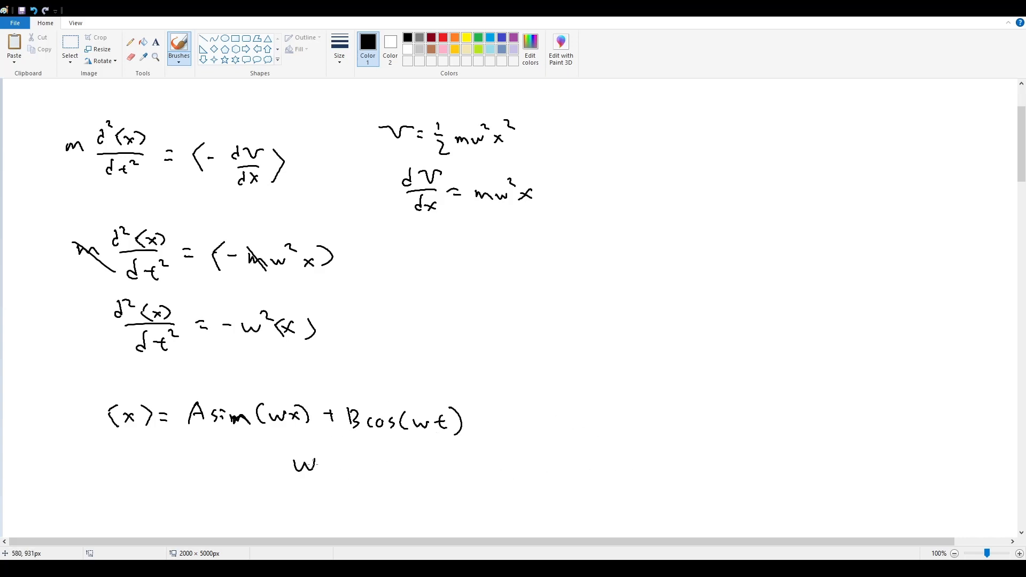